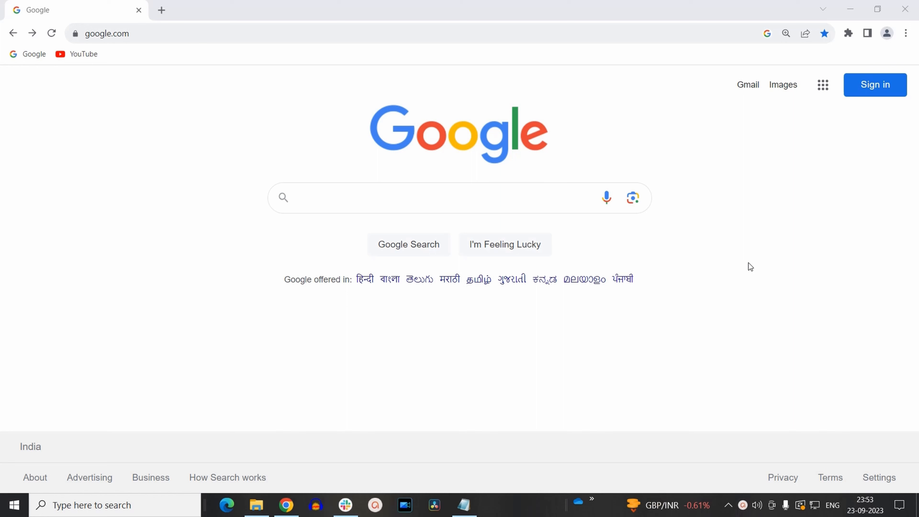
pyautogui.moveTo(906, 33)
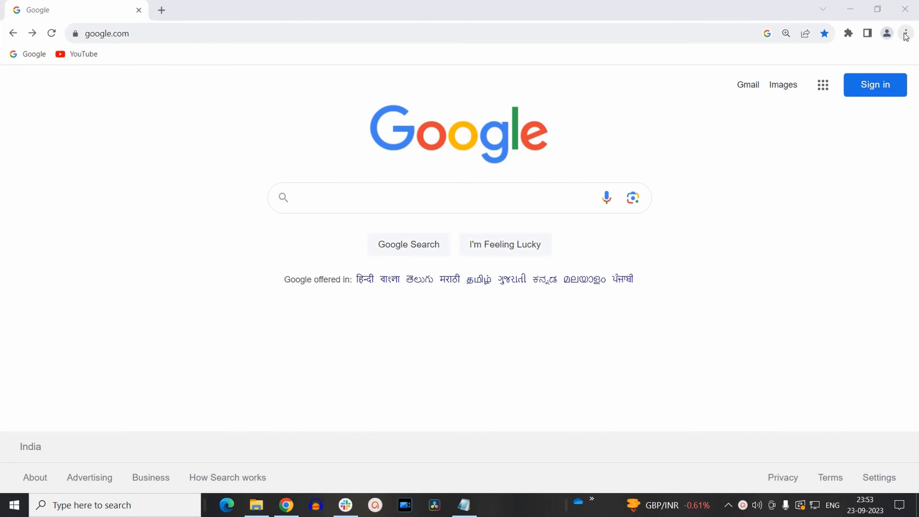
pyautogui.moveTo(906, 34)
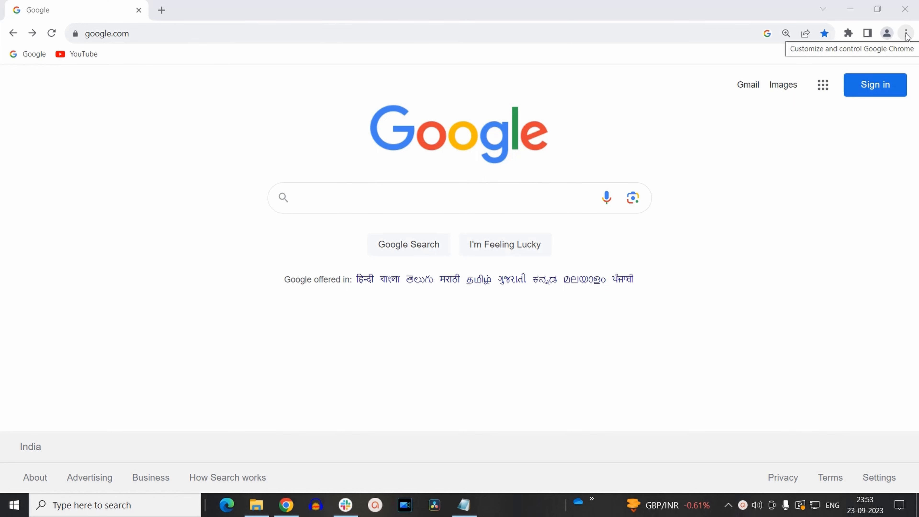
# Open Chrome Settings from the three-dot menu
pyautogui.click(906, 33)
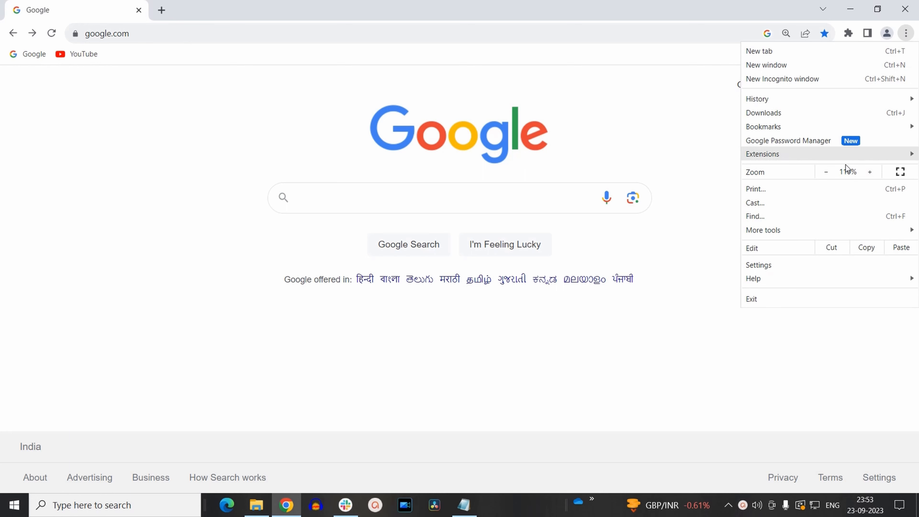
pyautogui.click(757, 264)
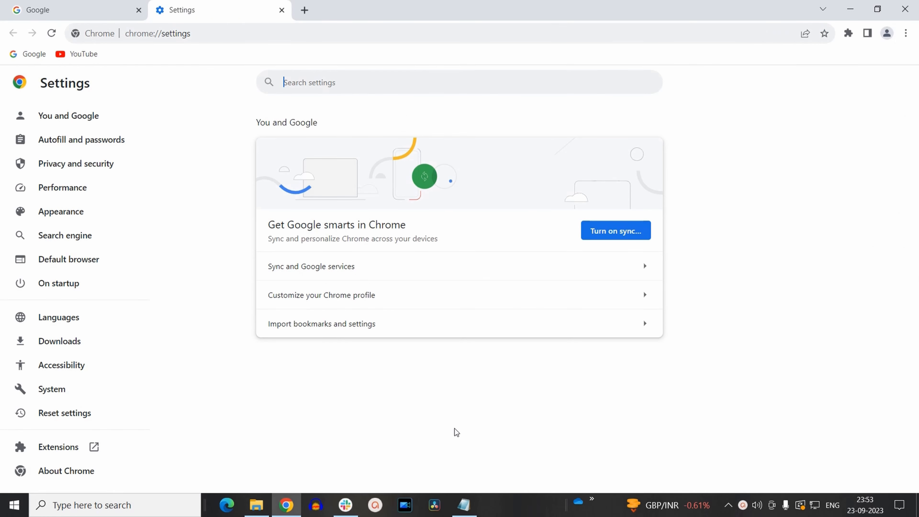
pyautogui.moveTo(419, 386)
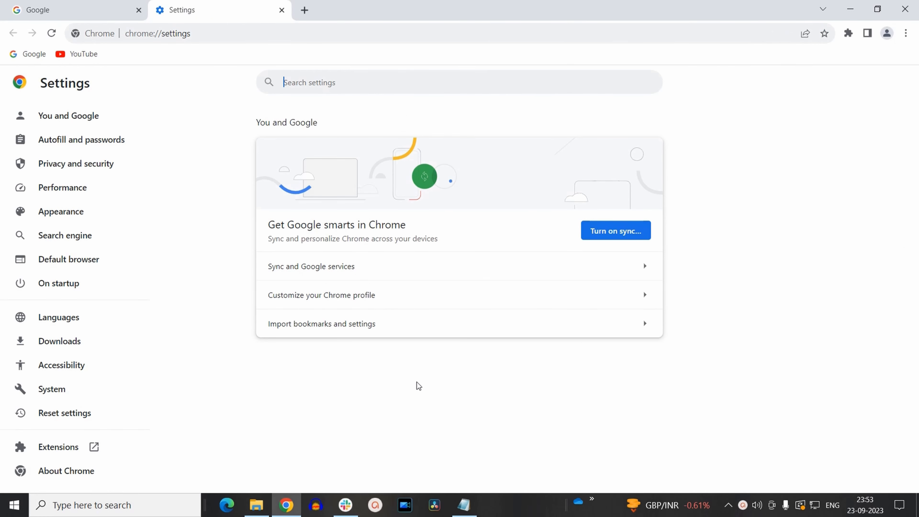
pyautogui.moveTo(75, 164)
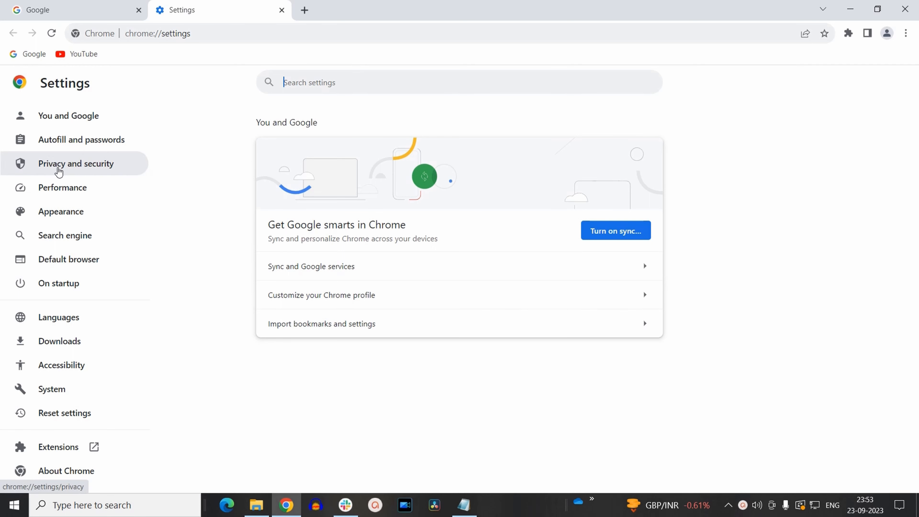
# Show the Privacy and security section listing browsing data and site settings options
pyautogui.click(75, 163)
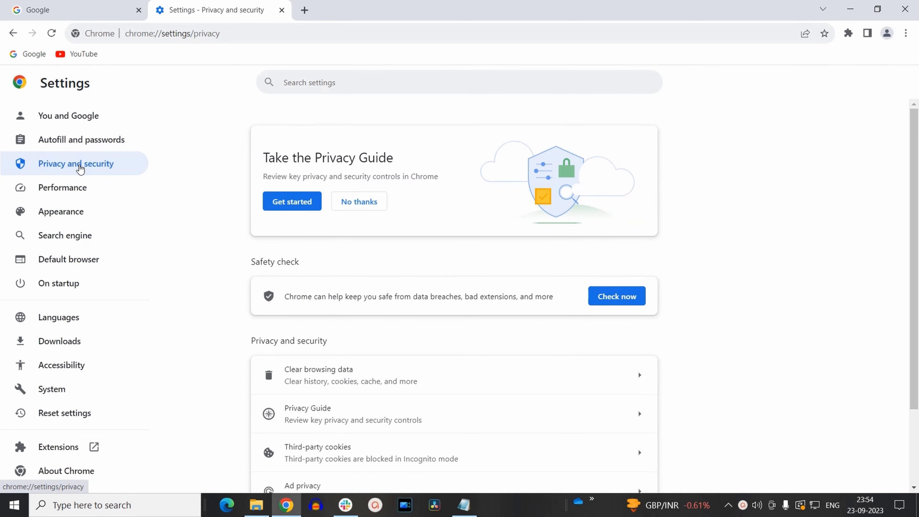
pyautogui.scroll(-3)
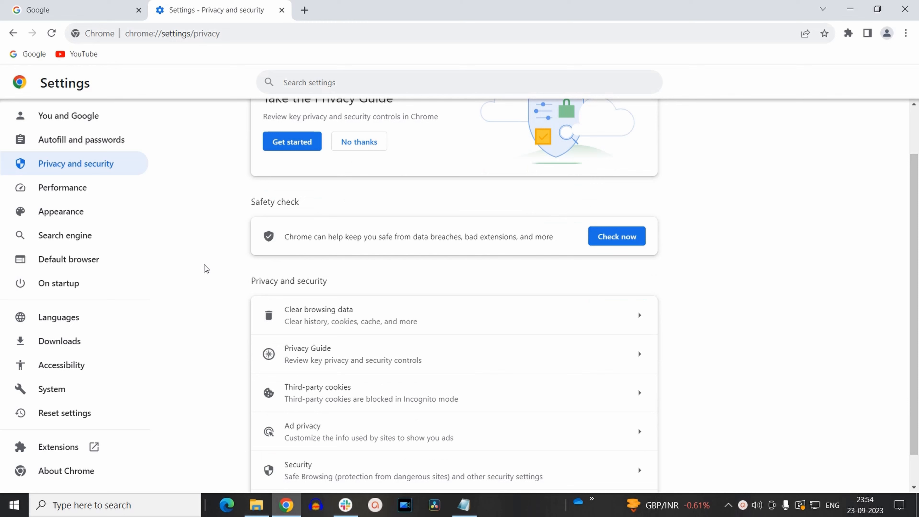
pyautogui.scroll(-3)
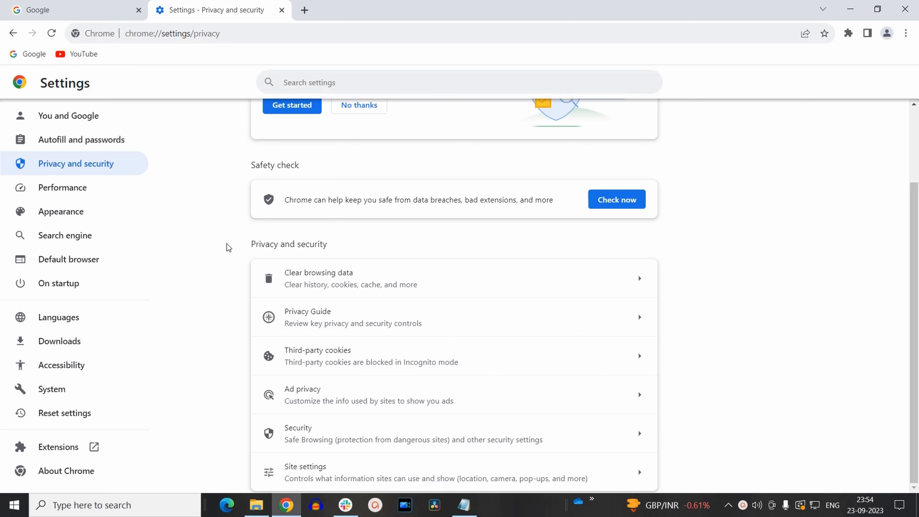
pyautogui.moveTo(696, 371)
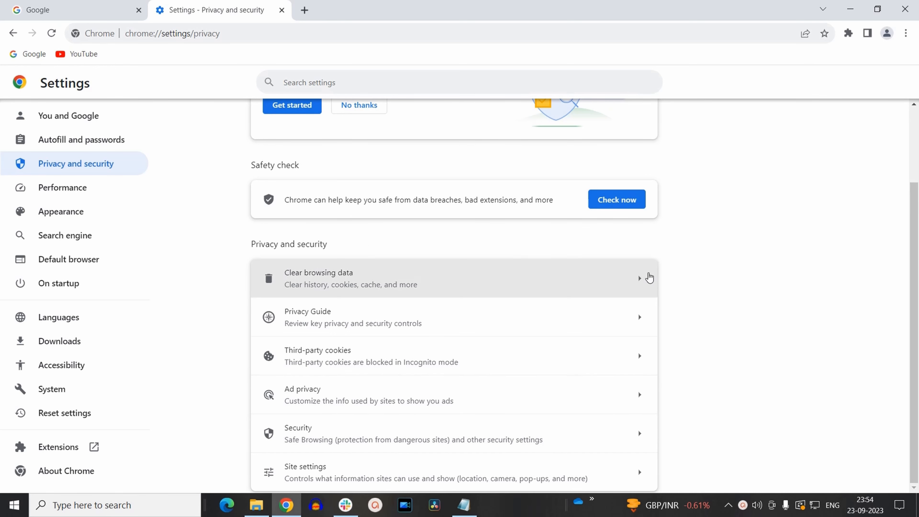
pyautogui.moveTo(714, 248)
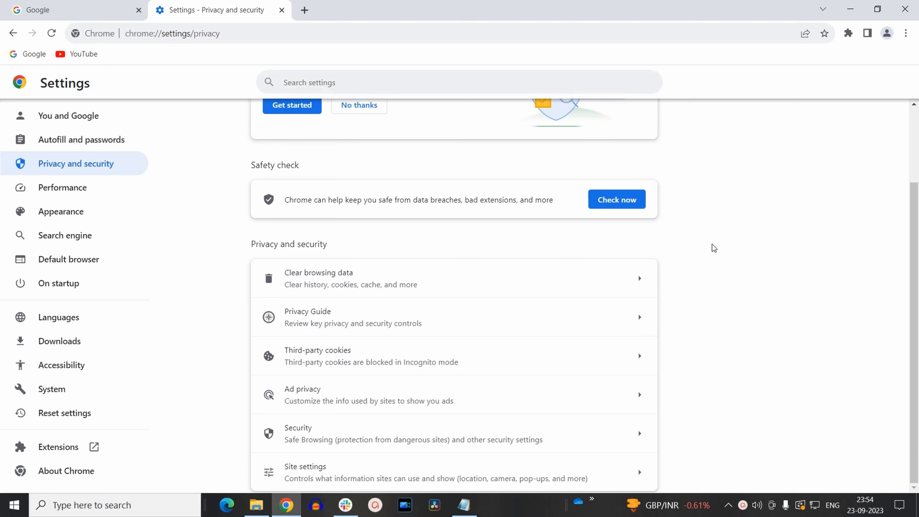
pyautogui.moveTo(519, 232)
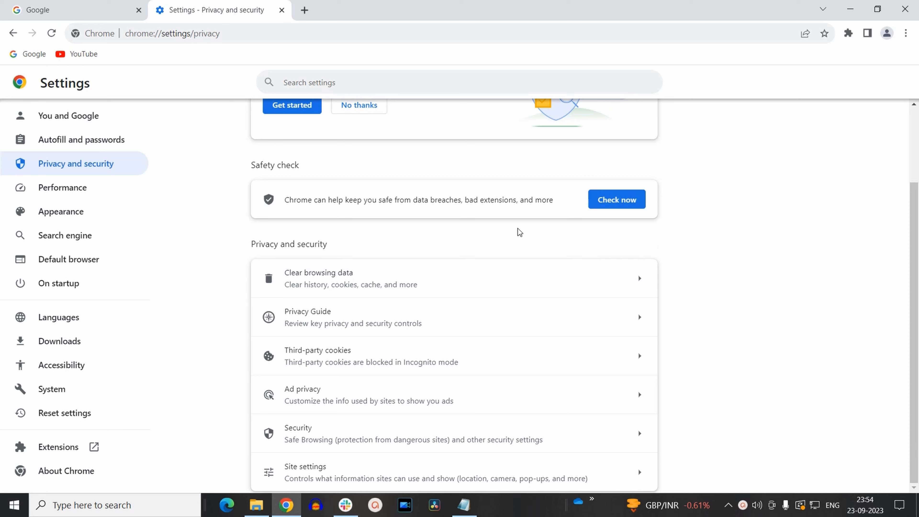
pyautogui.moveTo(690, 281)
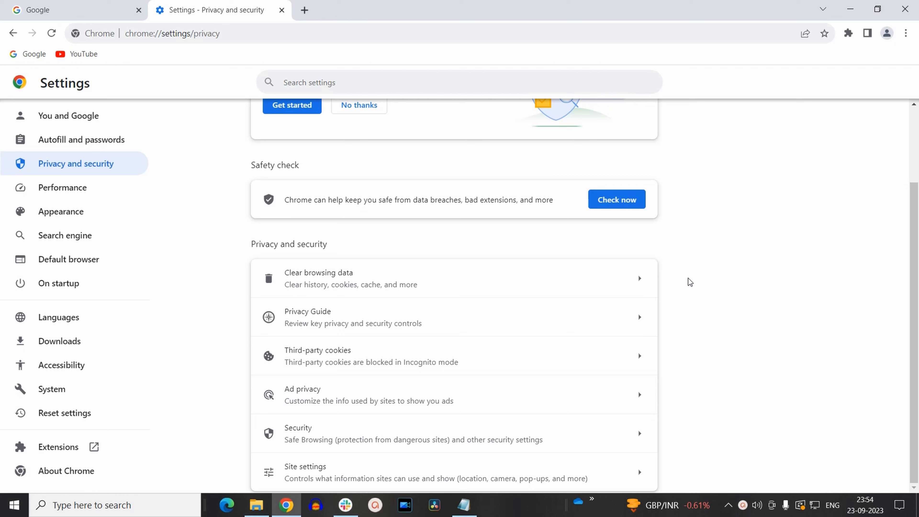
pyautogui.moveTo(290, 242)
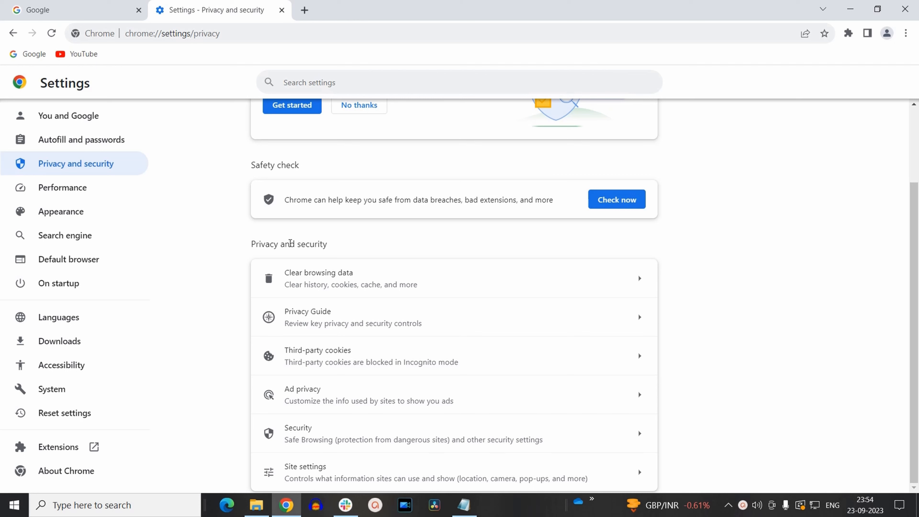
pyautogui.moveTo(303, 258)
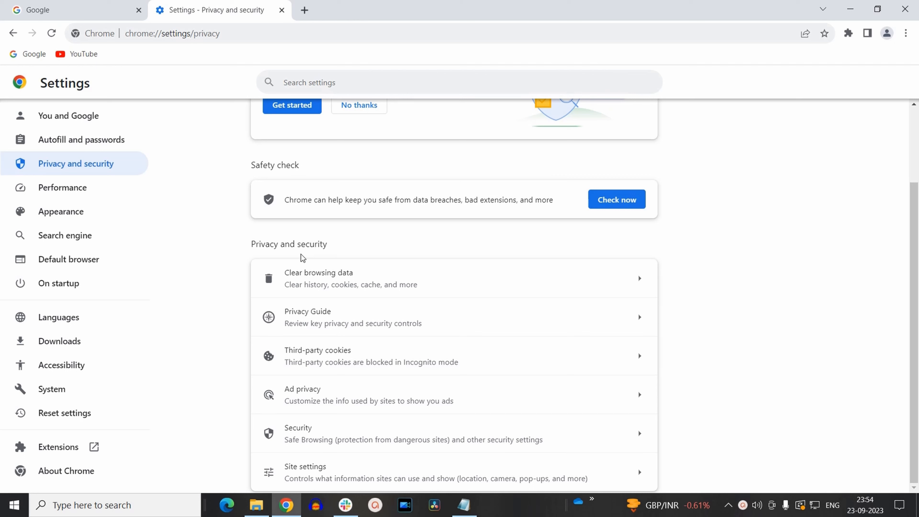
pyautogui.moveTo(337, 284)
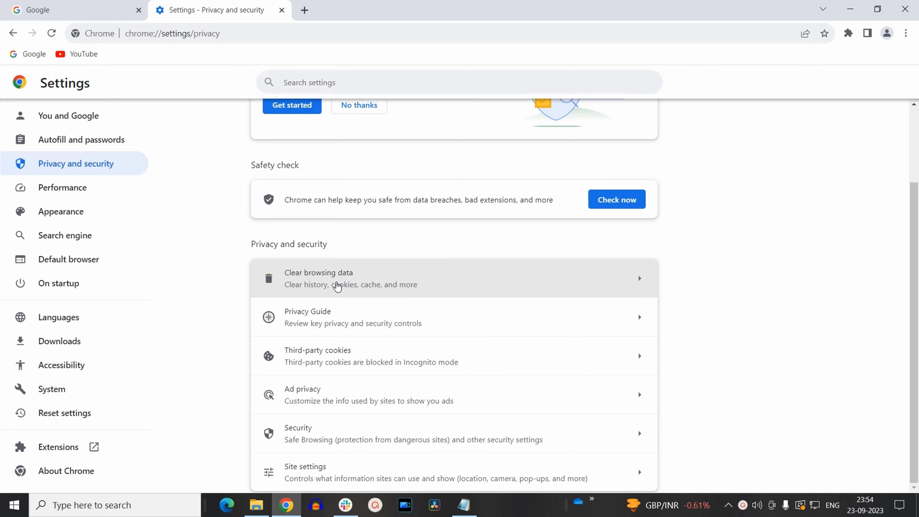
pyautogui.click(337, 284)
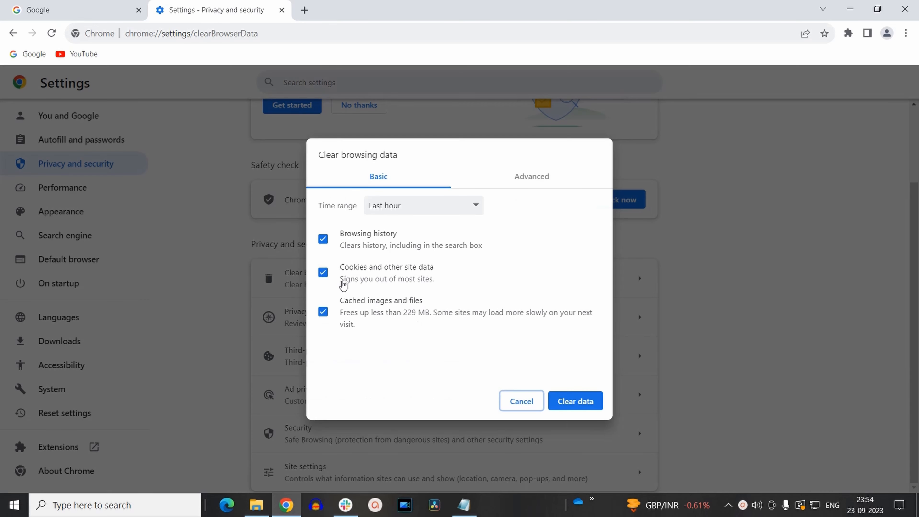
pyautogui.moveTo(375, 233)
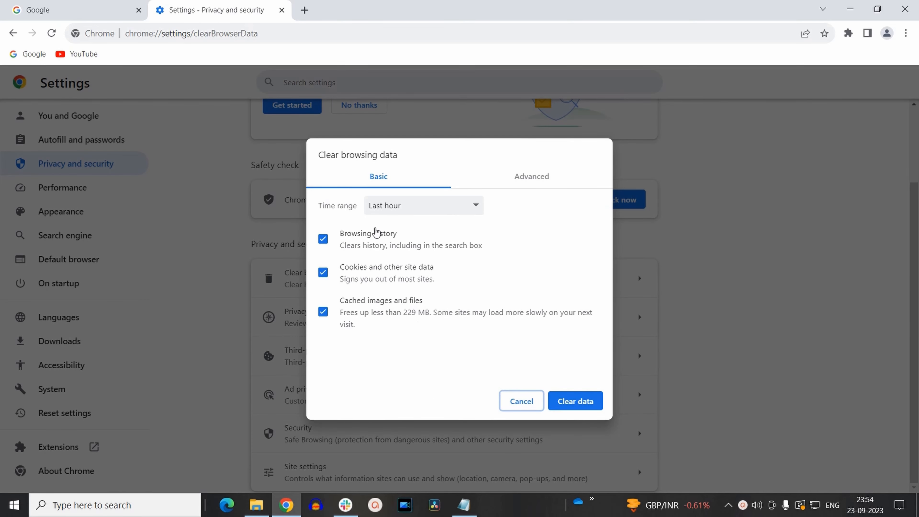
pyautogui.moveTo(398, 157)
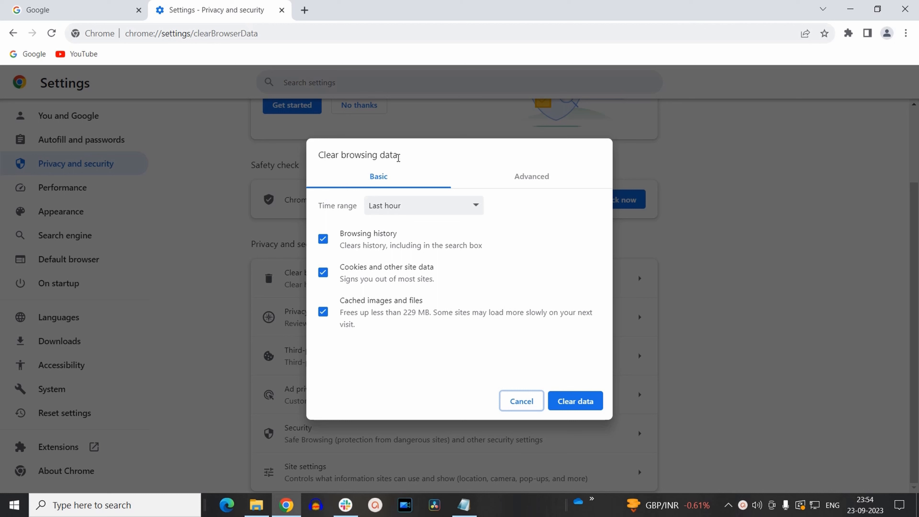
pyautogui.moveTo(381, 182)
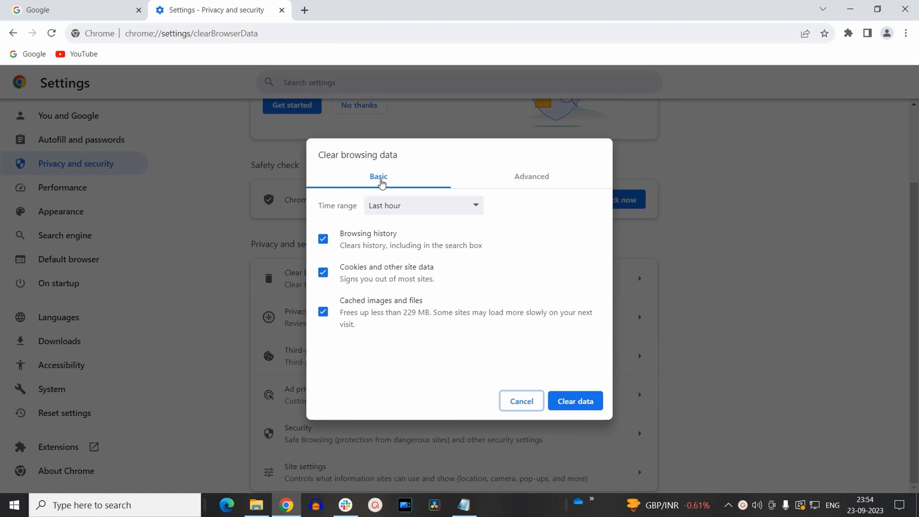
pyautogui.moveTo(553, 187)
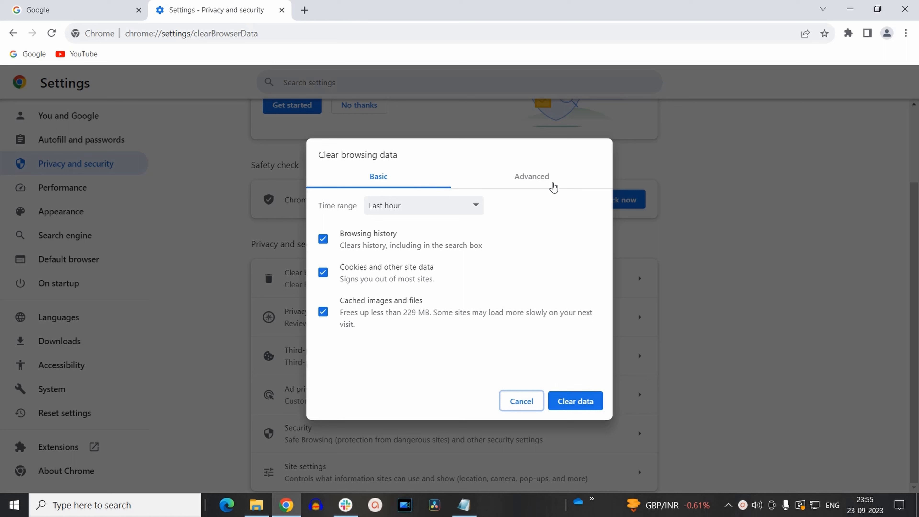
pyautogui.moveTo(385, 182)
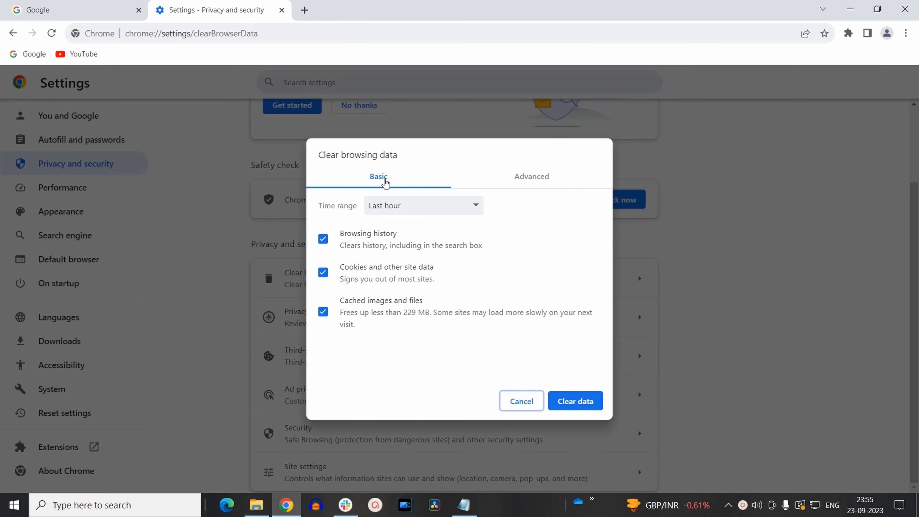
pyautogui.moveTo(376, 187)
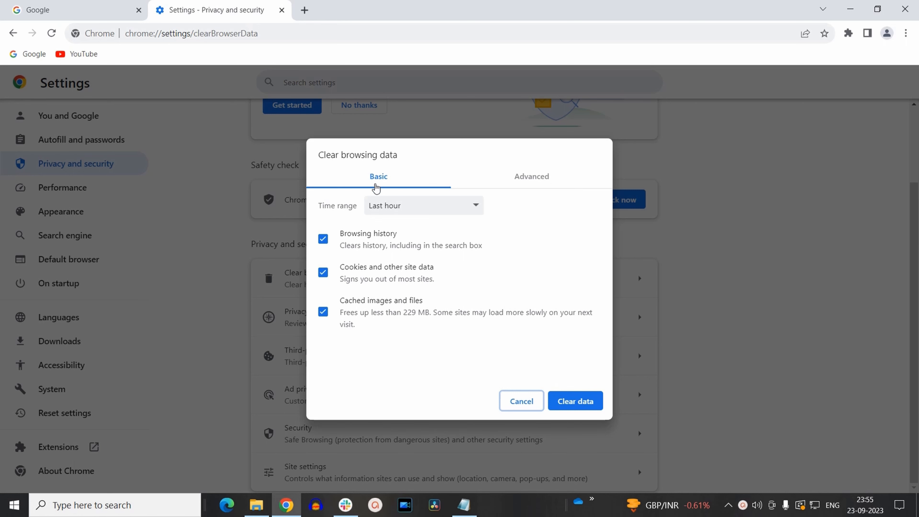
pyautogui.moveTo(326, 215)
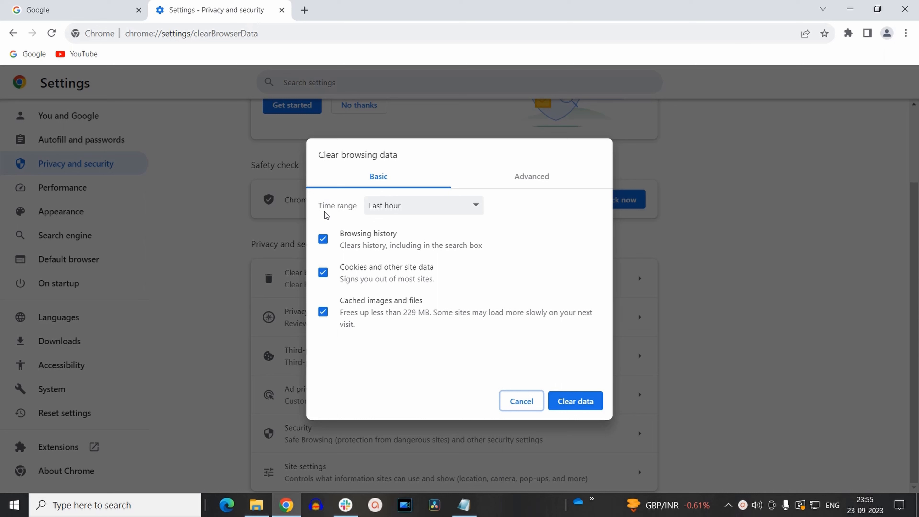
pyautogui.click(423, 205)
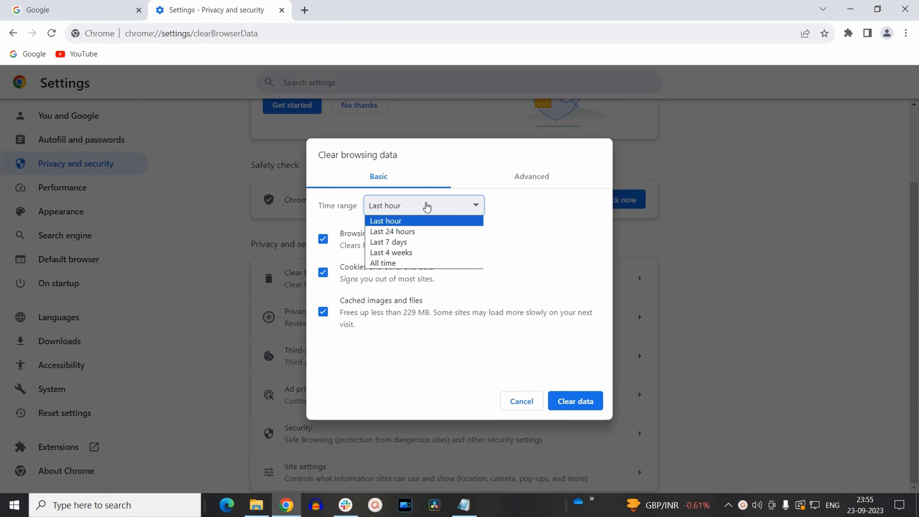
pyautogui.click(385, 221)
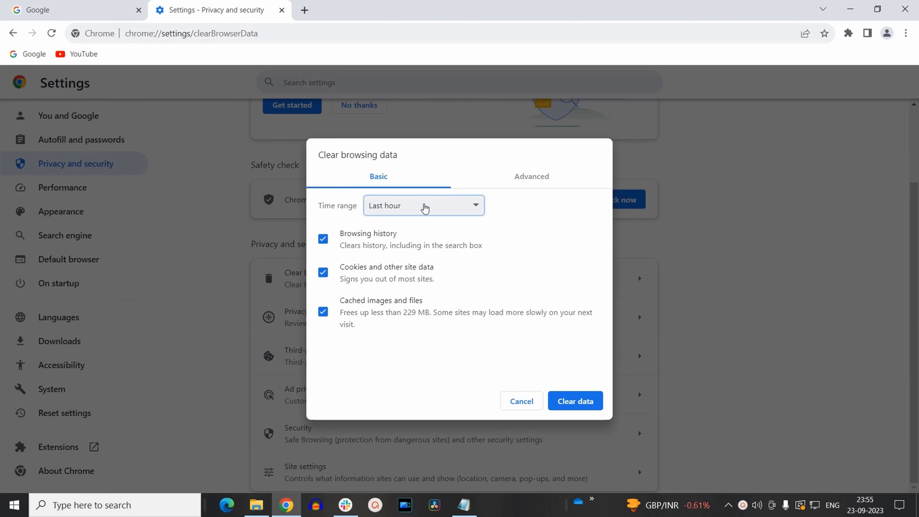
pyautogui.moveTo(338, 240)
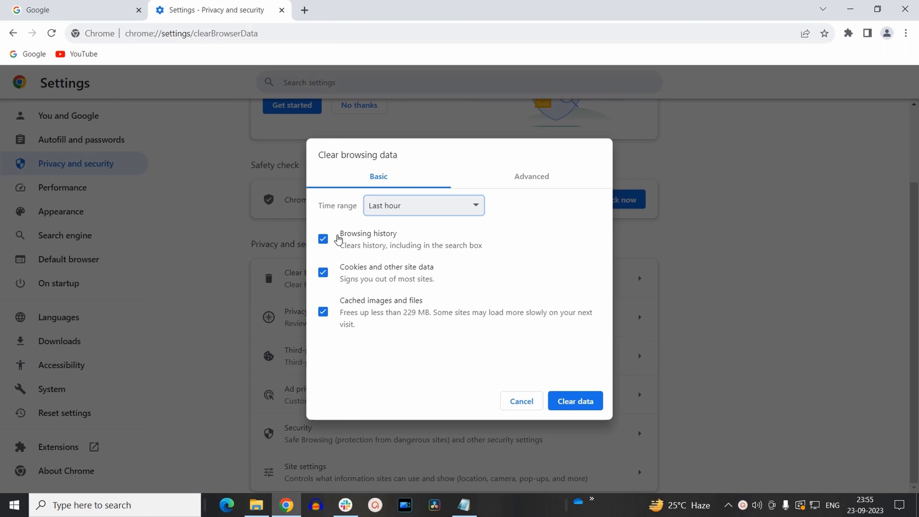
pyautogui.moveTo(344, 324)
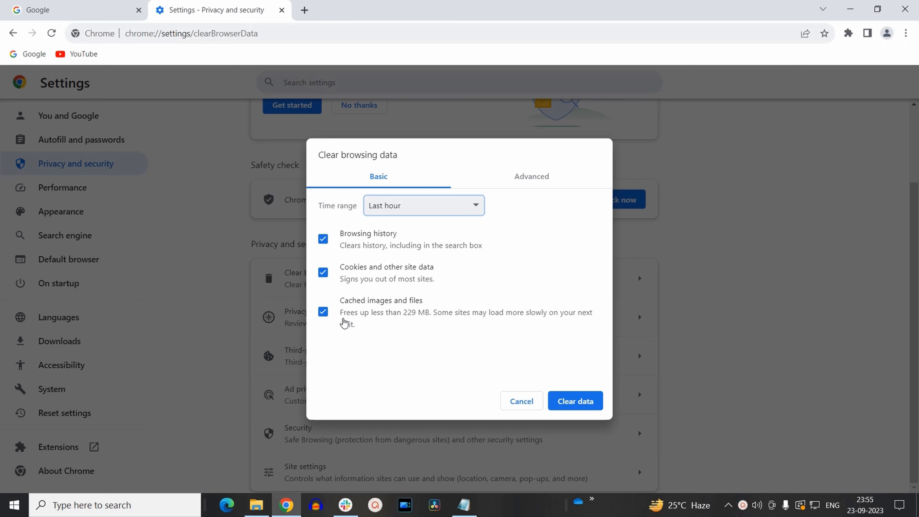
pyautogui.moveTo(356, 247)
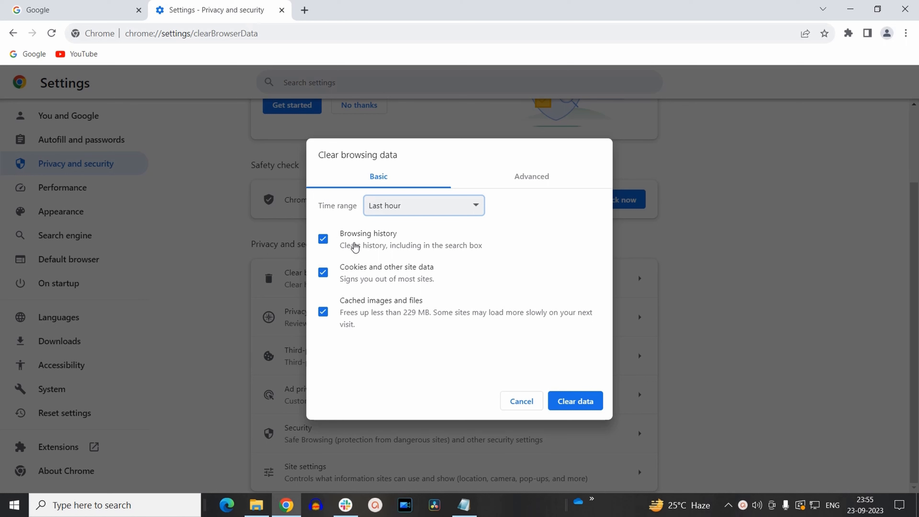
pyautogui.moveTo(391, 246)
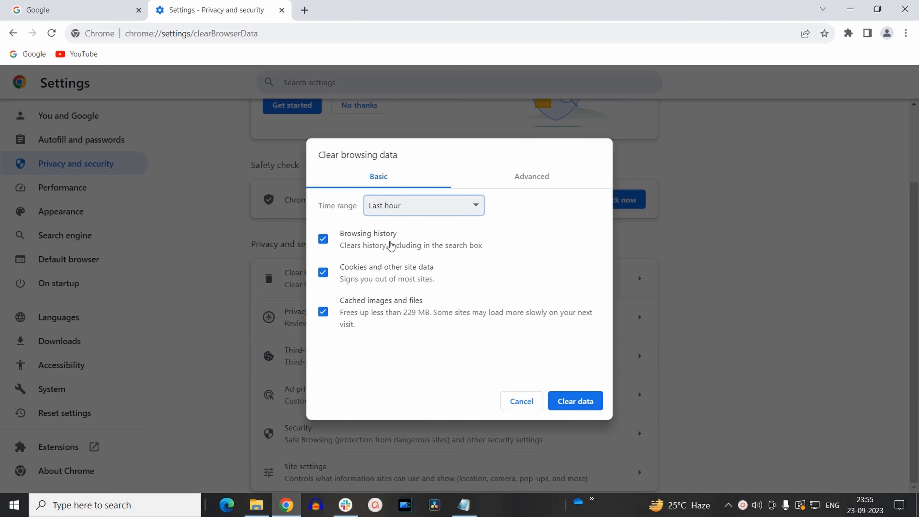
# Leave only Cookies and other site data marked for clearing, keeping history and cached files
pyautogui.click(323, 238)
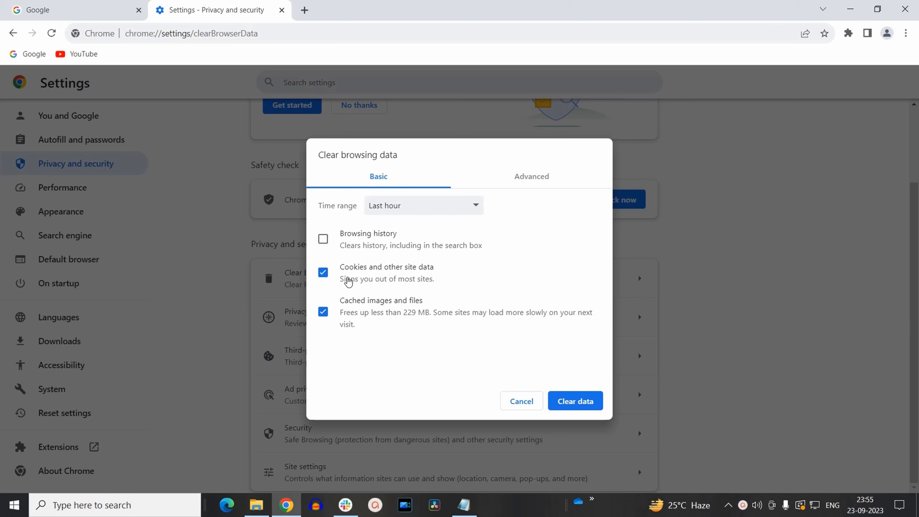
pyautogui.moveTo(400, 278)
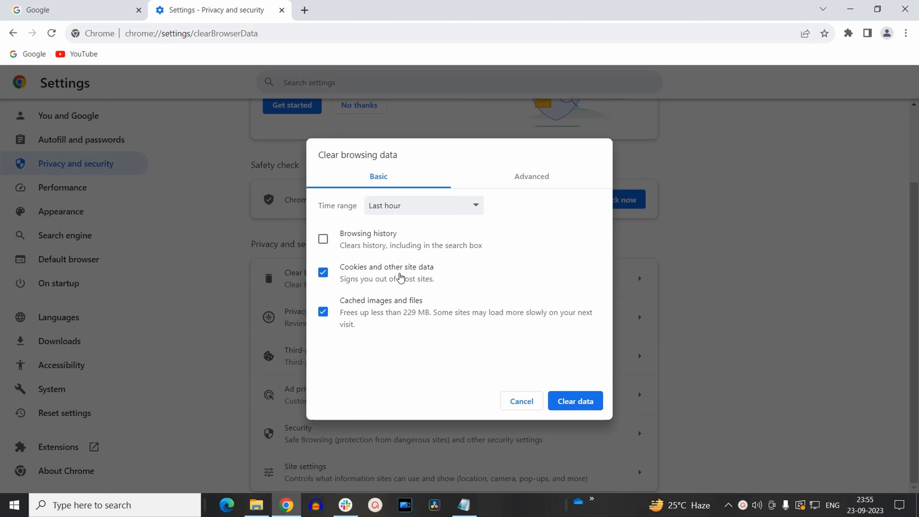
pyautogui.moveTo(339, 277)
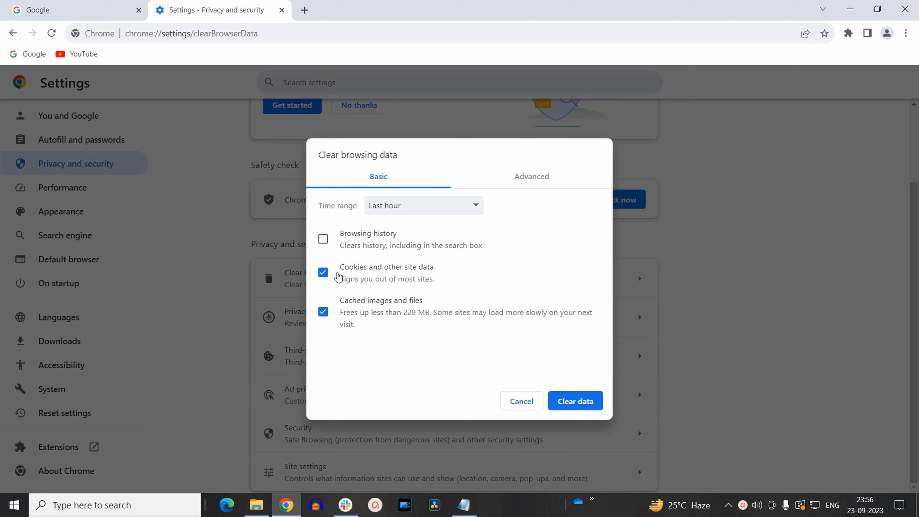
pyautogui.moveTo(352, 316)
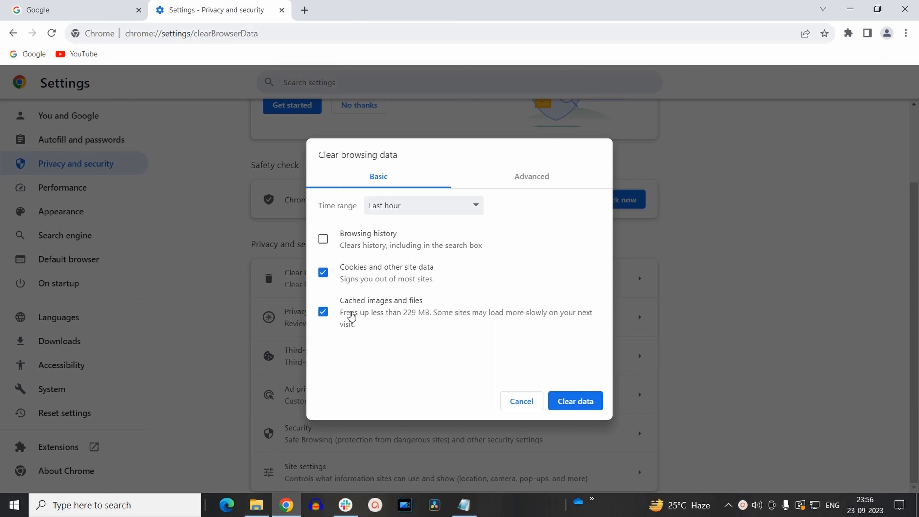
pyautogui.moveTo(347, 319)
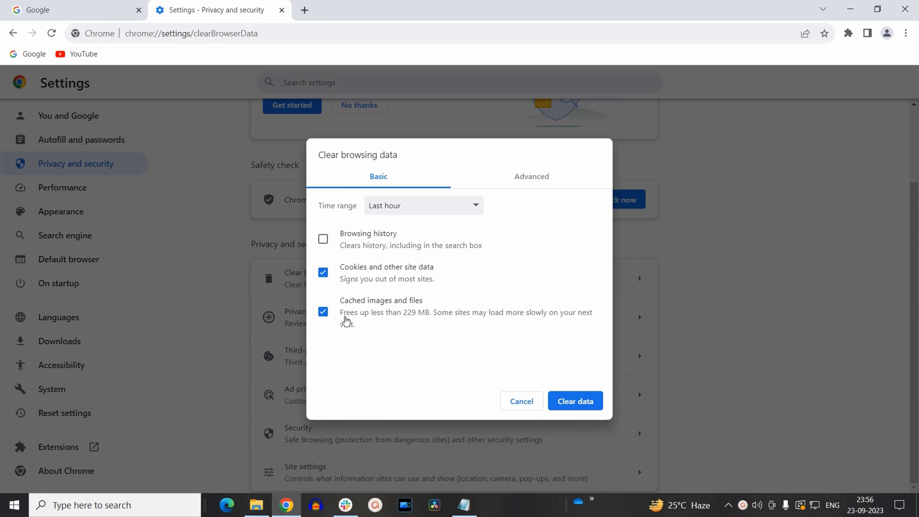
pyautogui.click(323, 311)
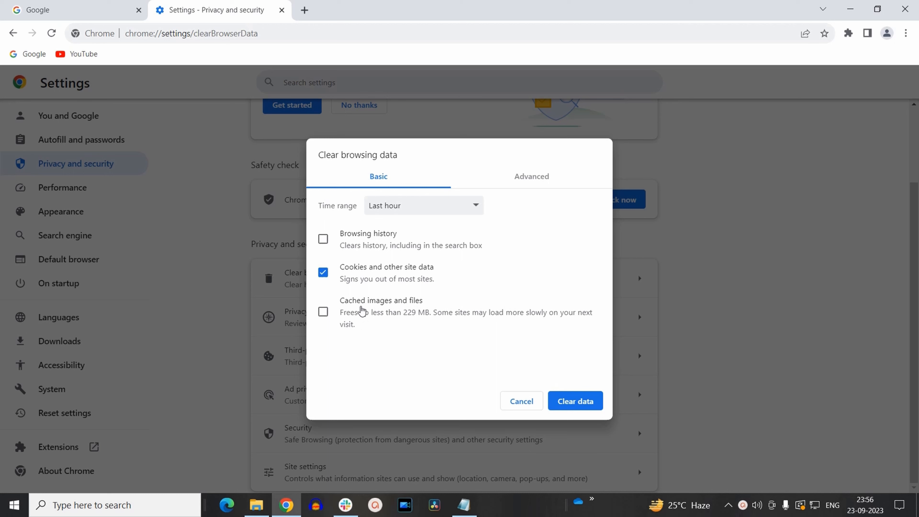
pyautogui.moveTo(432, 280)
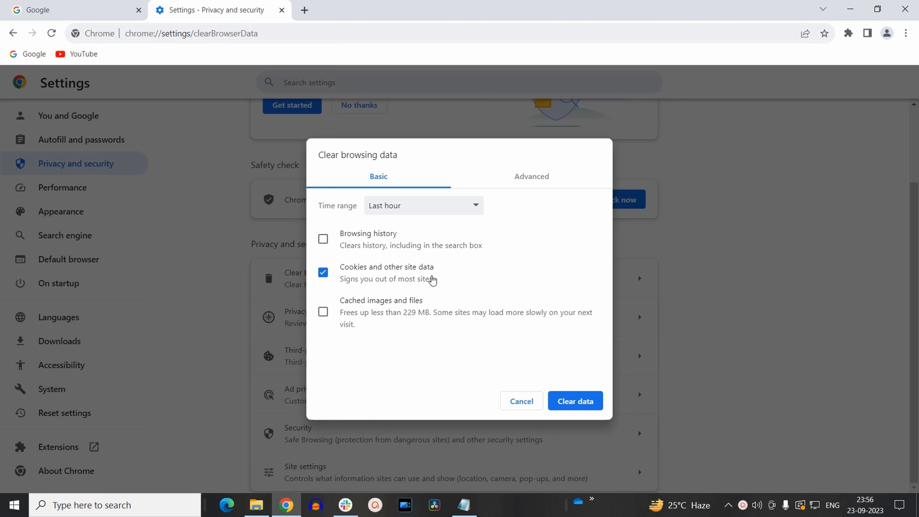
pyautogui.moveTo(345, 282)
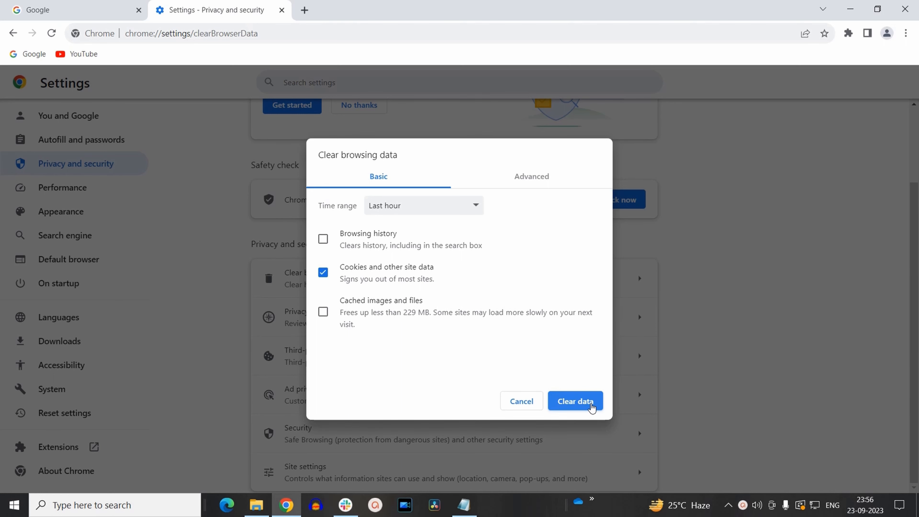
# Clear the last hour's cookies and site data
pyautogui.click(575, 401)
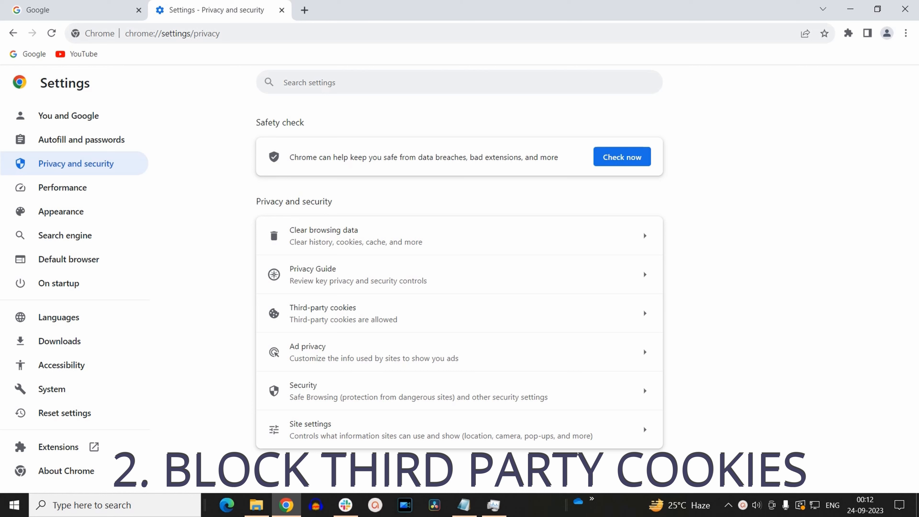
pyautogui.moveTo(322, 313)
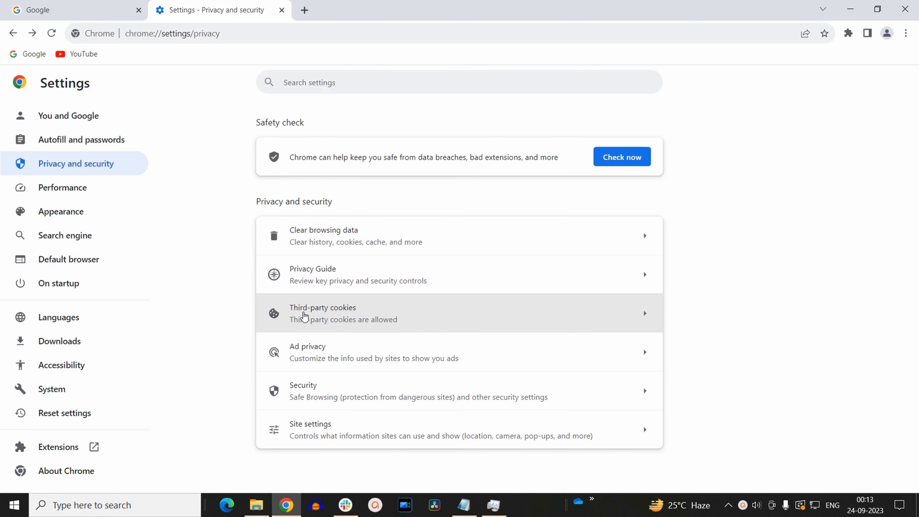
pyautogui.moveTo(348, 319)
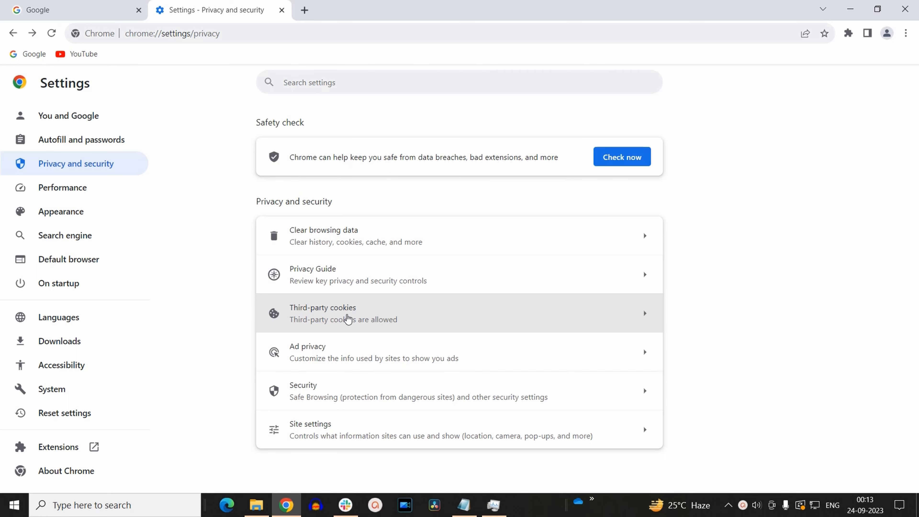
# Show the Third-party cookies page with its Default behavior choices, cookies currently allowed
pyautogui.click(348, 313)
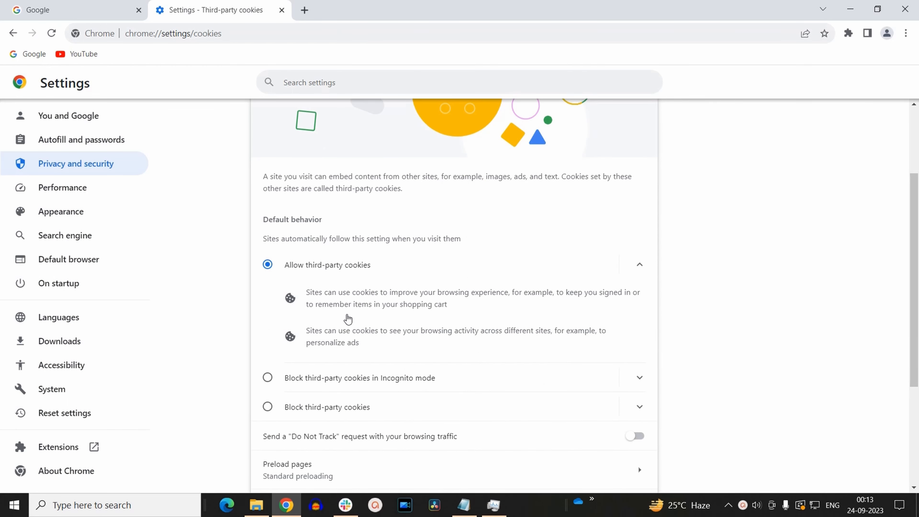
pyautogui.moveTo(349, 272)
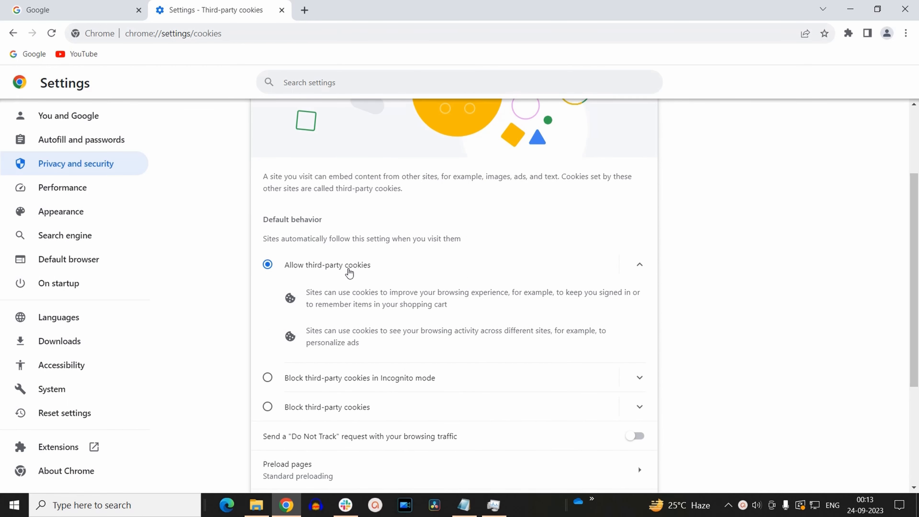
pyautogui.moveTo(392, 259)
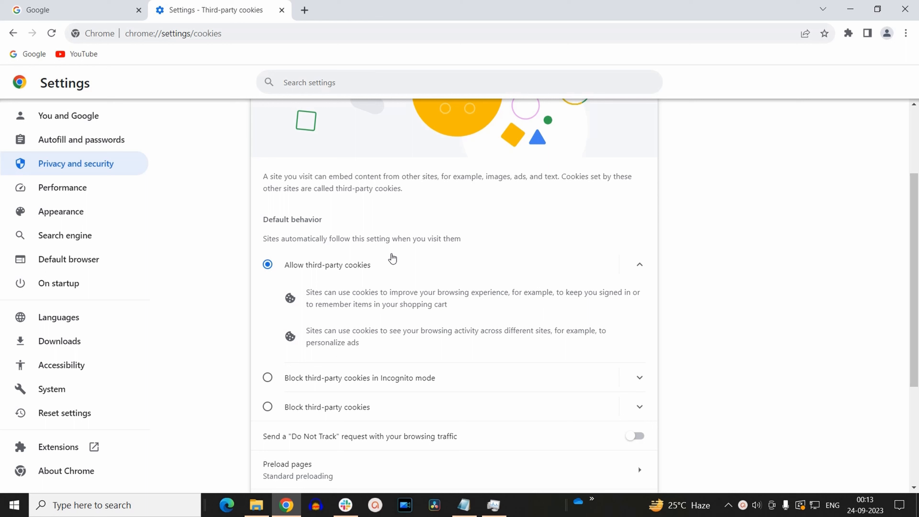
pyautogui.moveTo(299, 281)
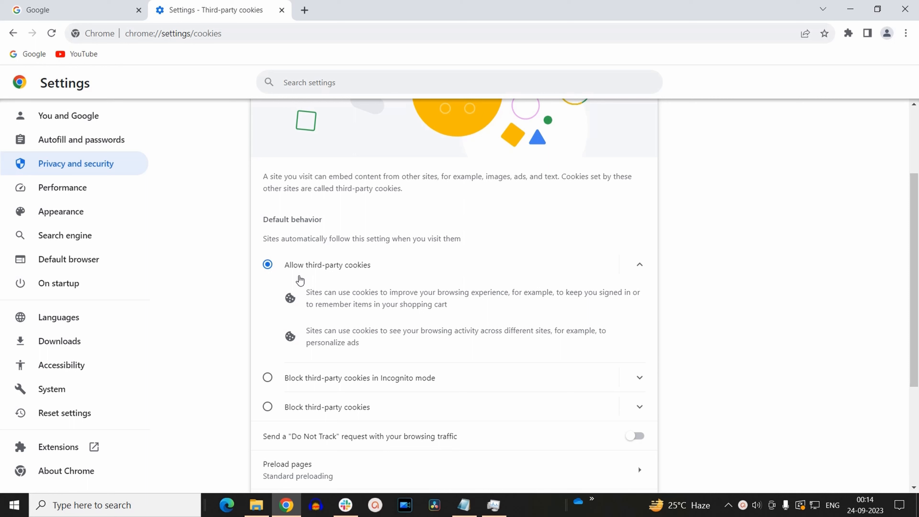
pyautogui.moveTo(315, 313)
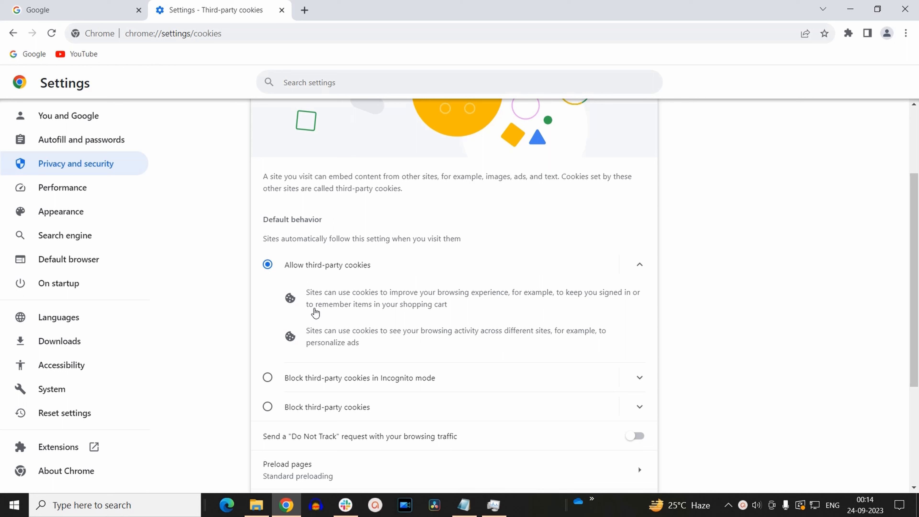
pyautogui.moveTo(281, 392)
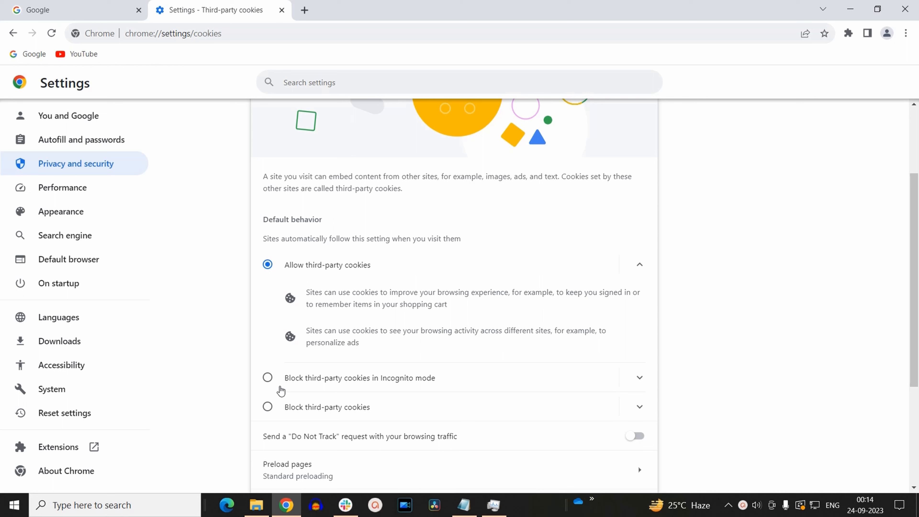
pyautogui.moveTo(268, 377)
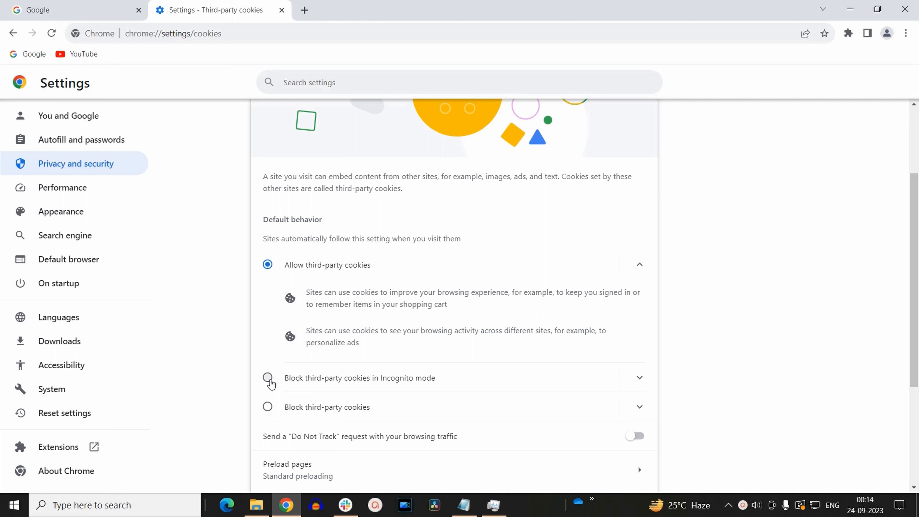
# Set third-party cookies to be blocked only in Incognito mode
pyautogui.click(267, 377)
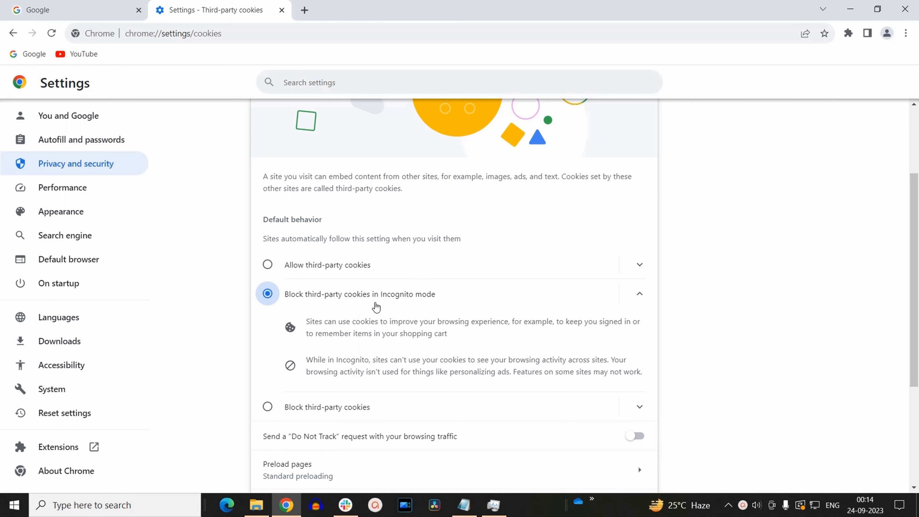
pyautogui.moveTo(431, 305)
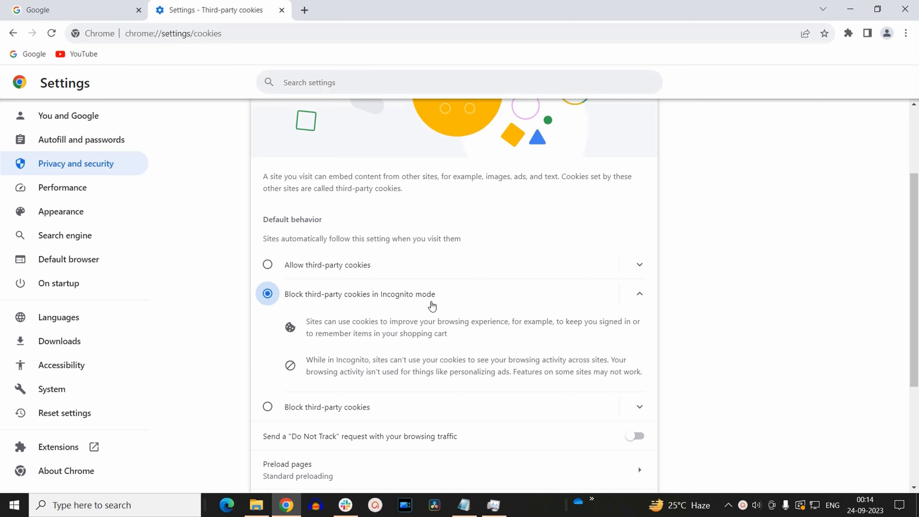
pyautogui.moveTo(303, 342)
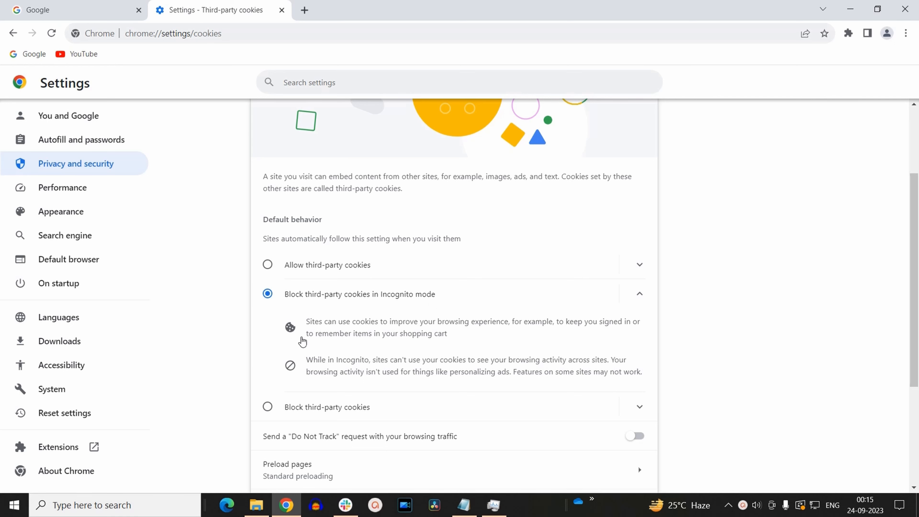
pyautogui.moveTo(272, 411)
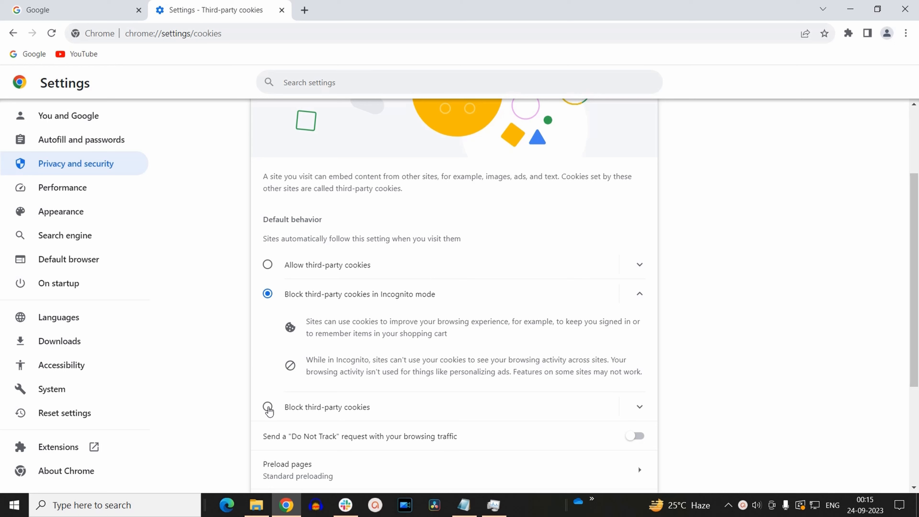
# Set third-party cookies to be blocked for all browsing
pyautogui.click(268, 407)
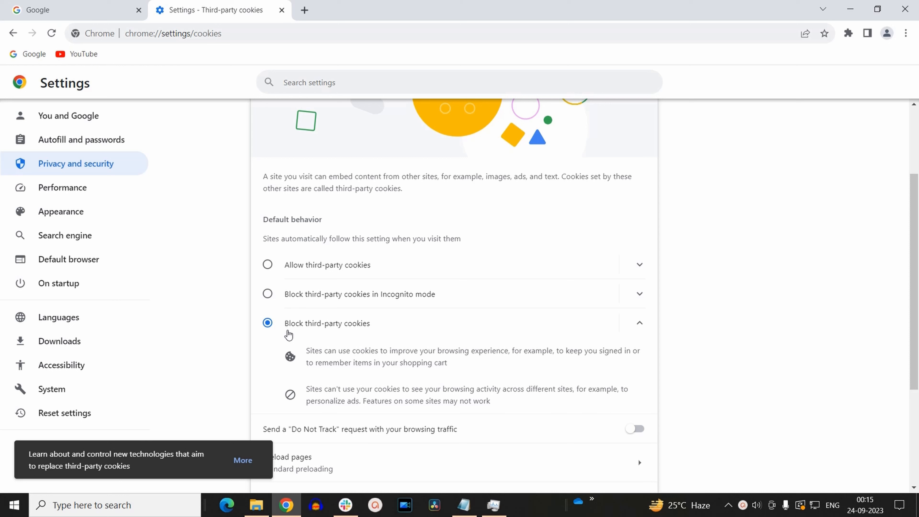
pyautogui.moveTo(298, 348)
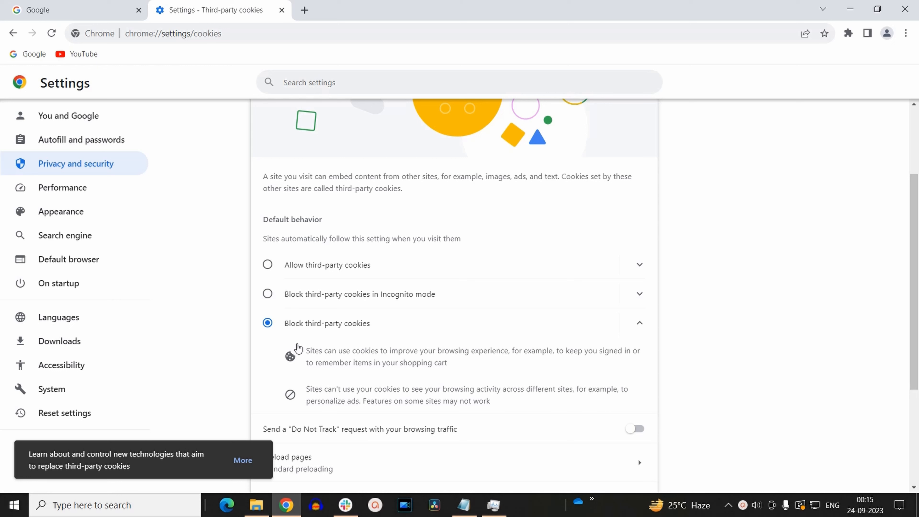
pyautogui.moveTo(325, 339)
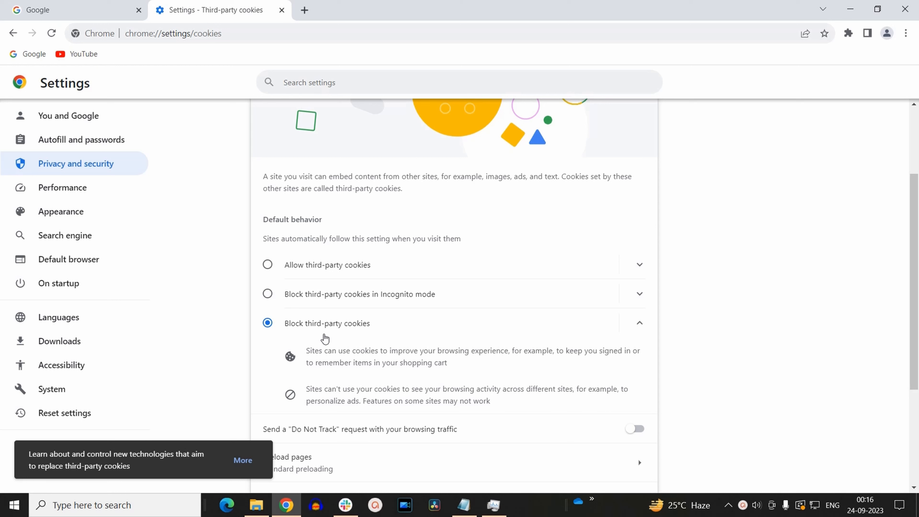
pyautogui.moveTo(348, 358)
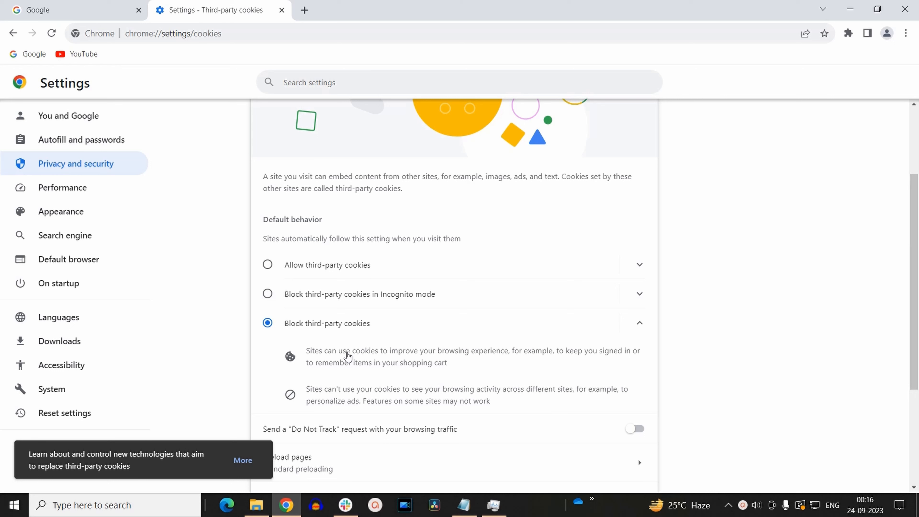
pyautogui.moveTo(521, 362)
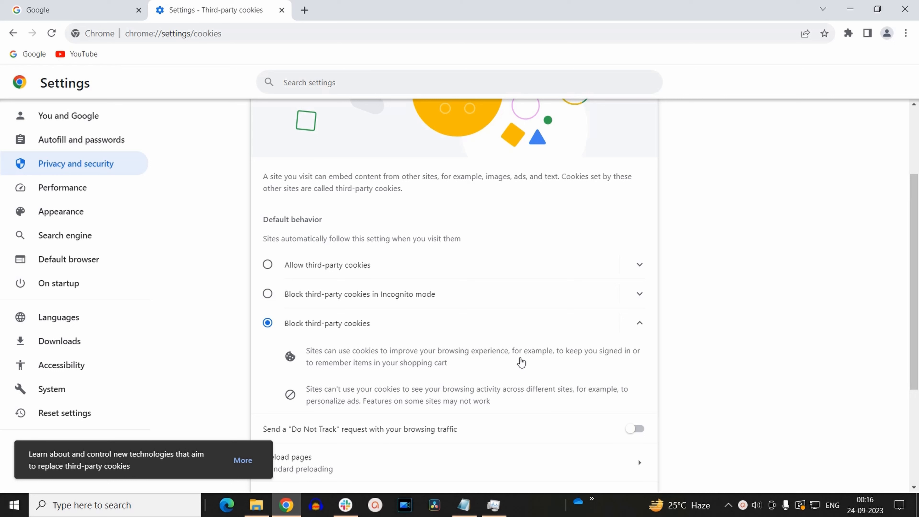
pyautogui.moveTo(561, 373)
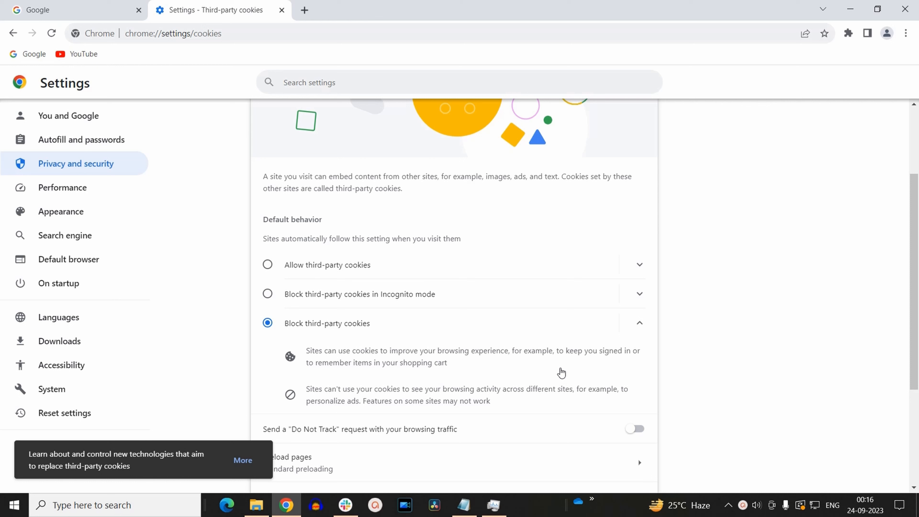
pyautogui.moveTo(444, 370)
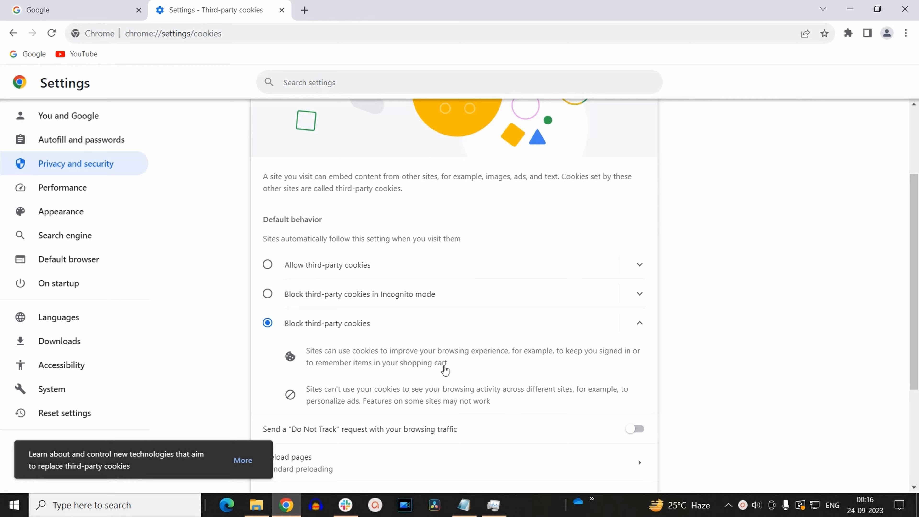
pyautogui.moveTo(327, 401)
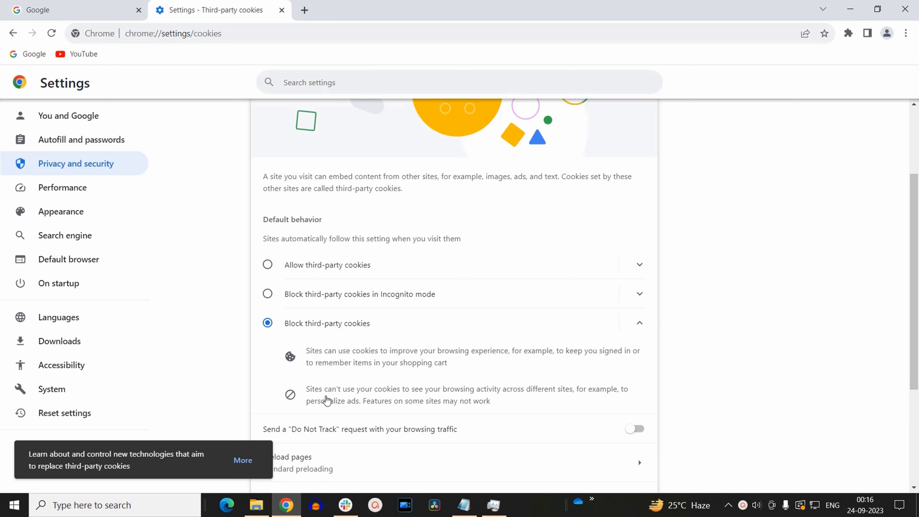
pyautogui.moveTo(426, 402)
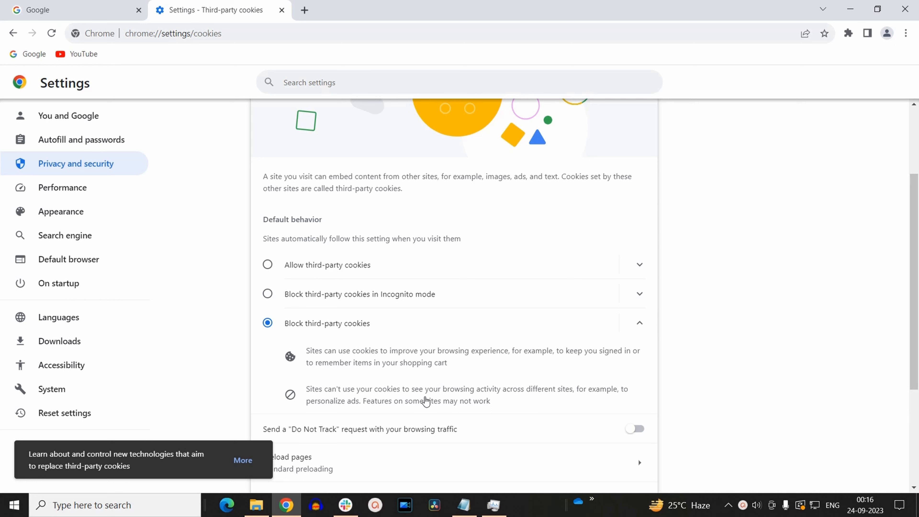
pyautogui.moveTo(546, 405)
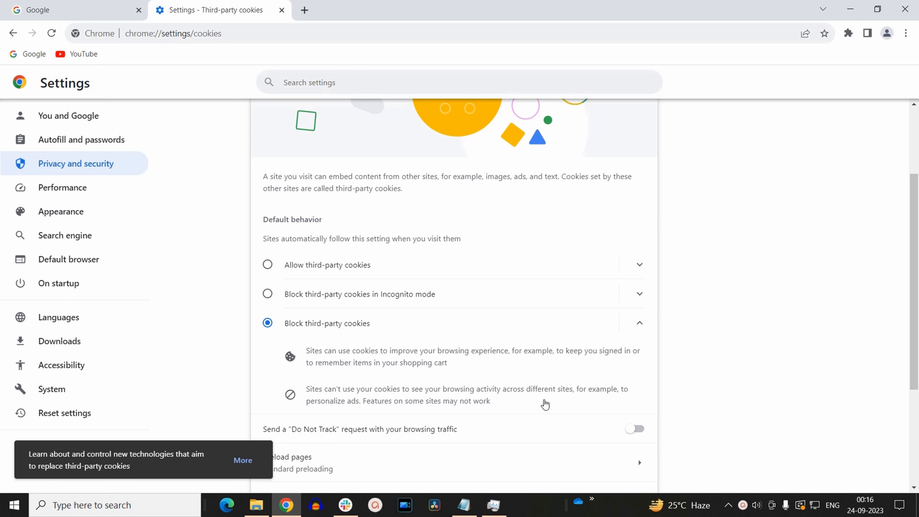
pyautogui.moveTo(343, 412)
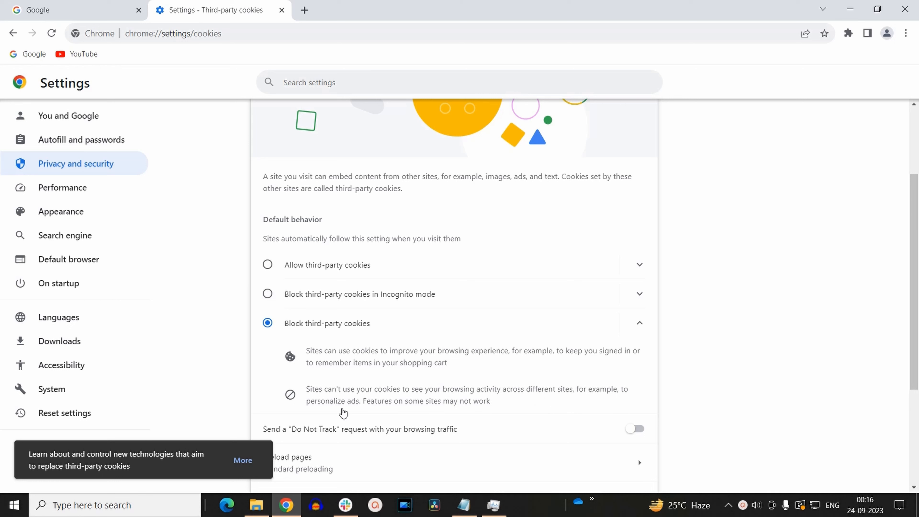
pyautogui.moveTo(404, 408)
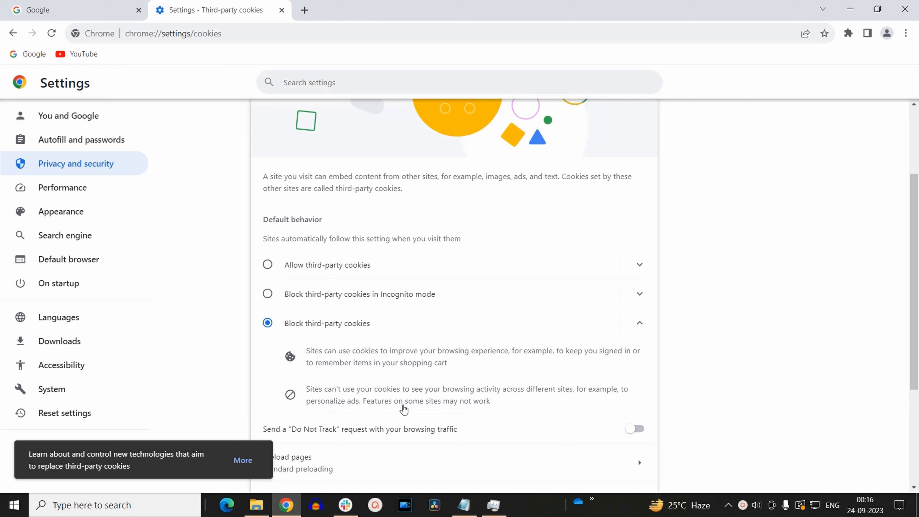
pyautogui.moveTo(482, 408)
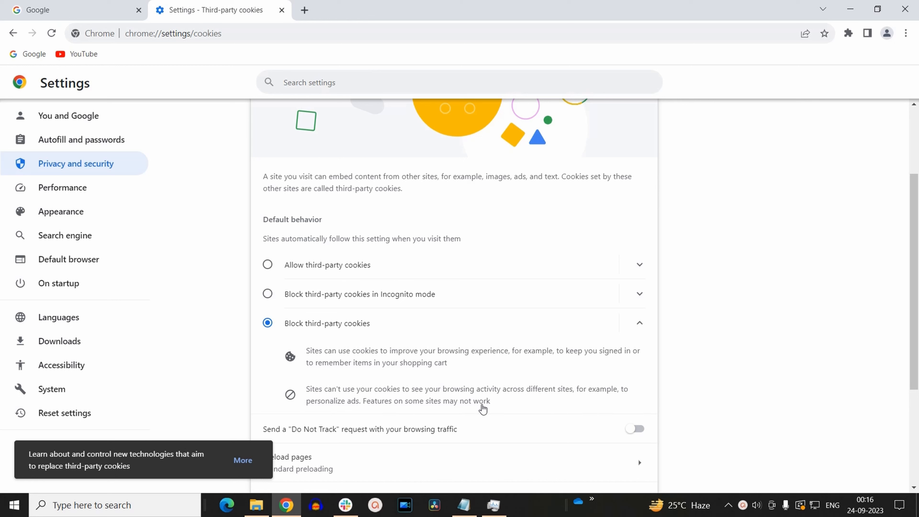
pyautogui.moveTo(308, 340)
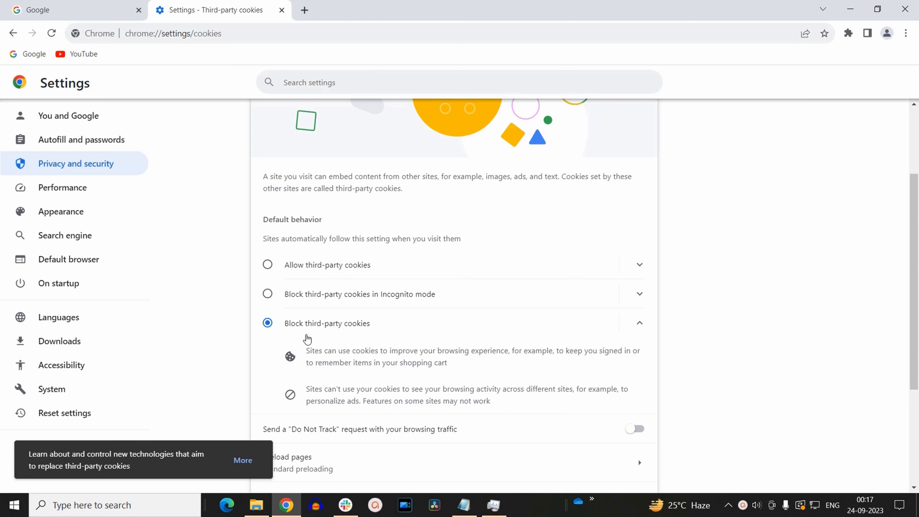
pyautogui.moveTo(371, 334)
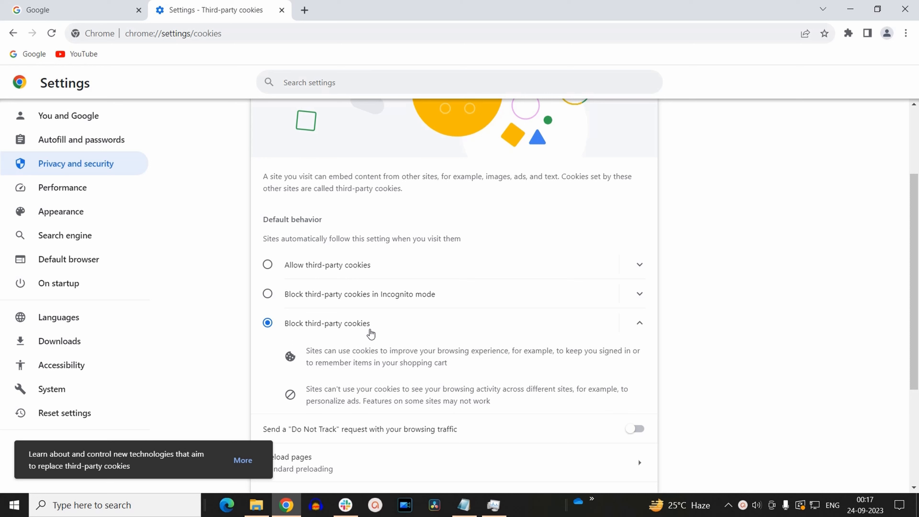
pyautogui.moveTo(362, 334)
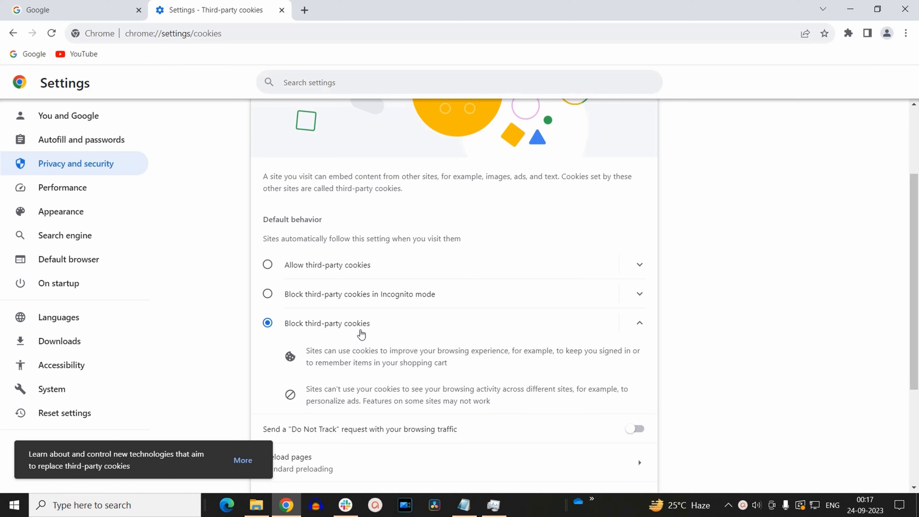
pyautogui.moveTo(268, 268)
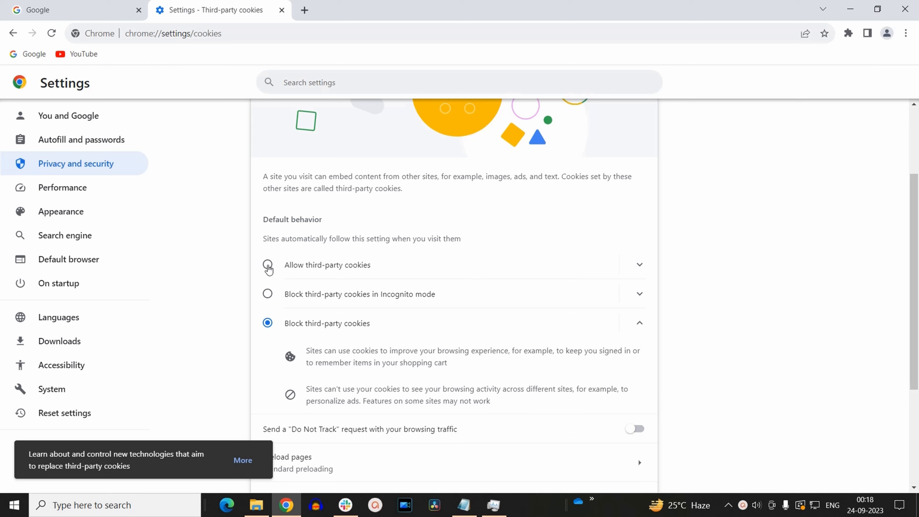
# Switch the default behaviour back to Allow third-party cookies
pyautogui.click(267, 265)
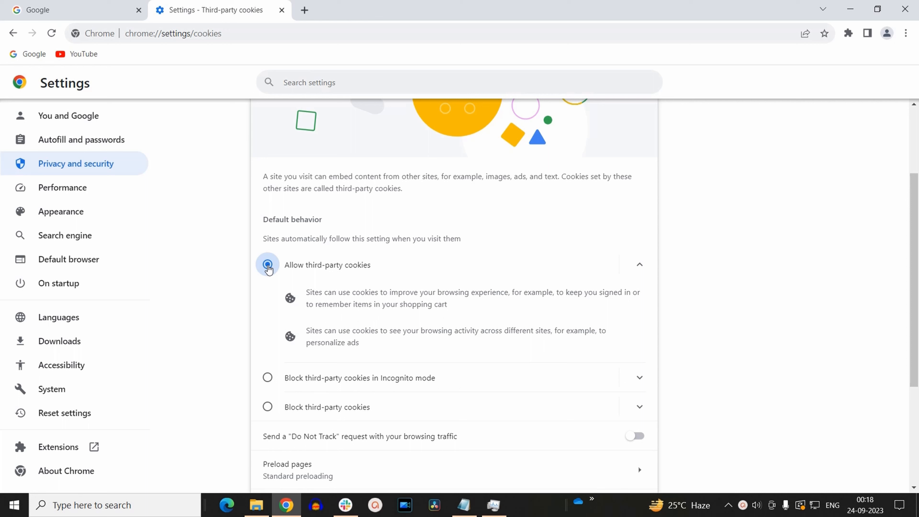
pyautogui.click(267, 264)
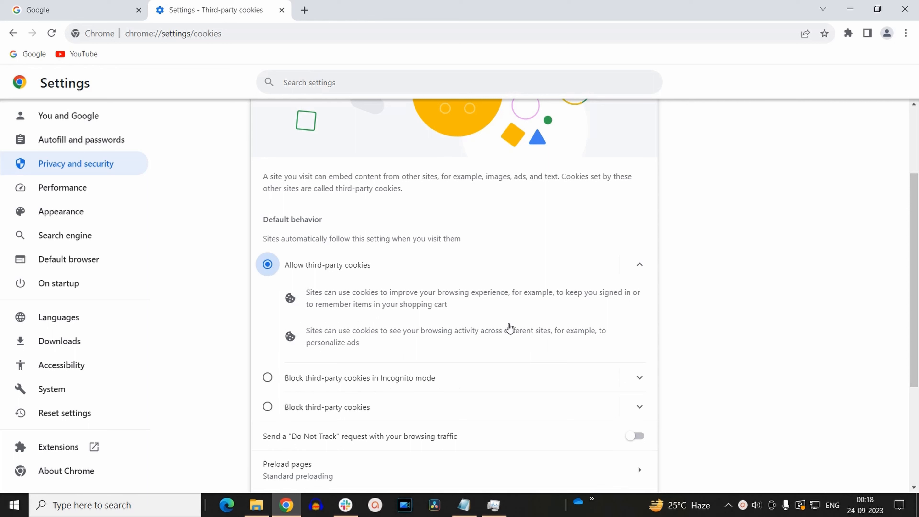